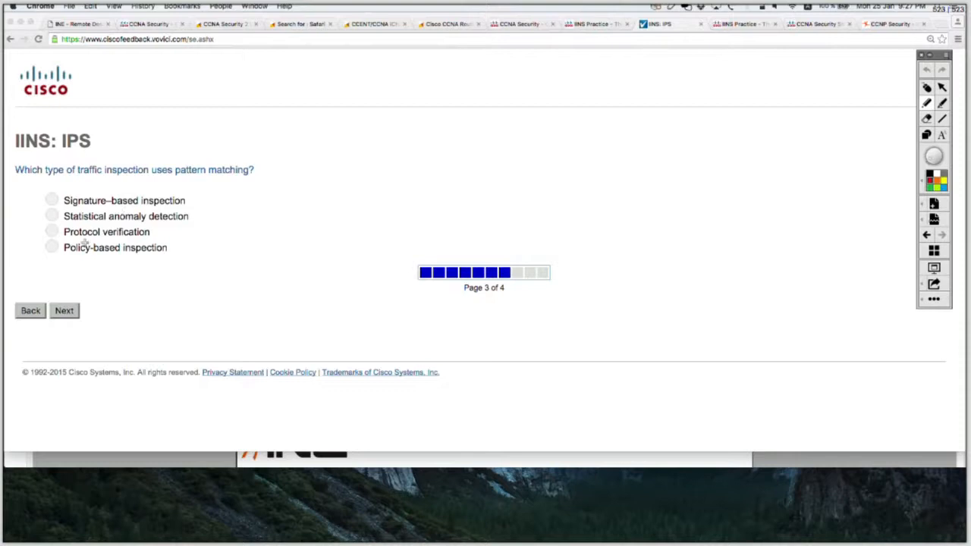
mouse_move(90, 240)
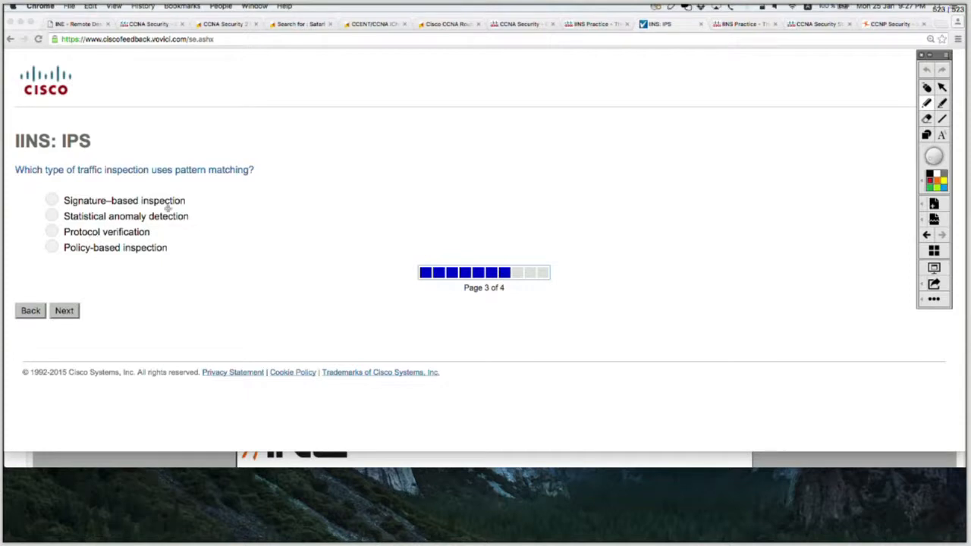
mouse_move(103, 121)
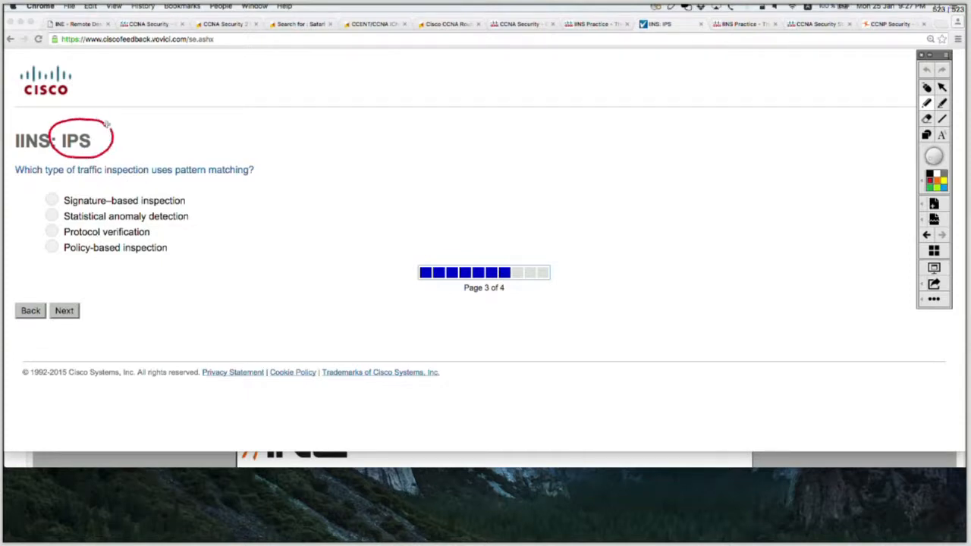
- Circle the IPS title and answer the pattern-matching question with Signature-based inspection
drag(173, 182, 267, 180)
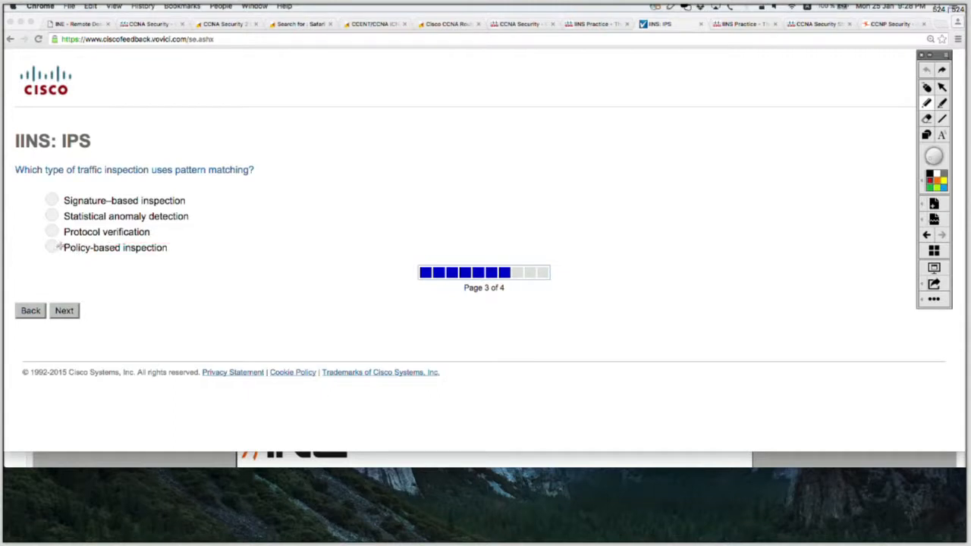
click(53, 249)
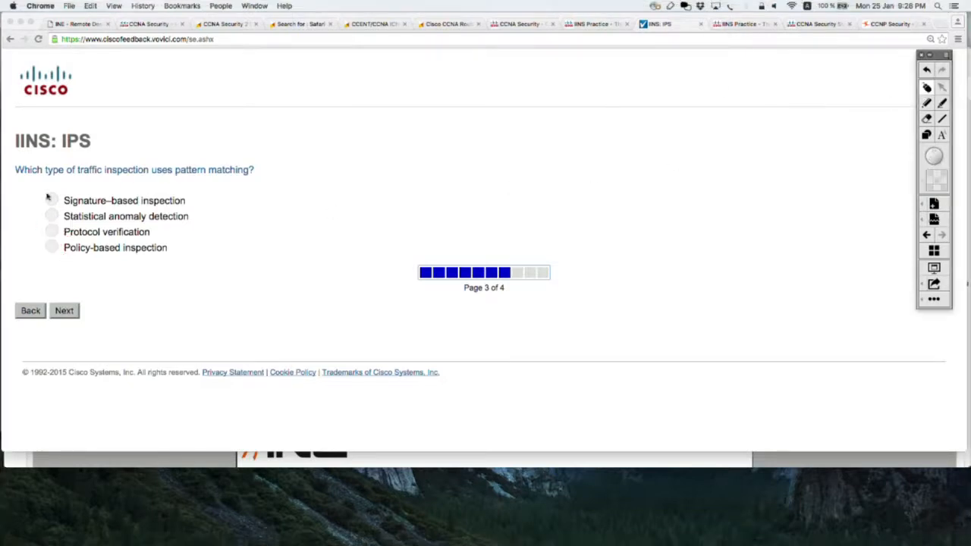
click(52, 201)
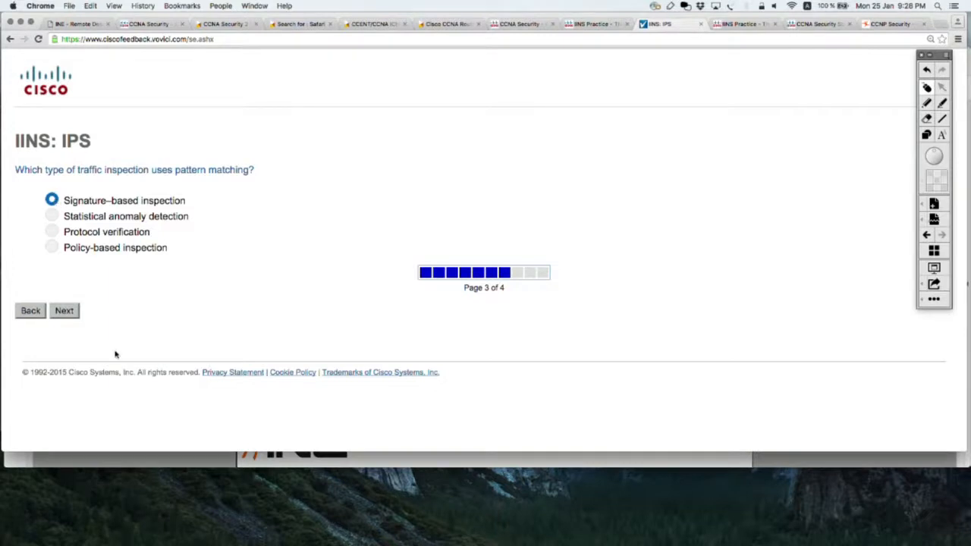
- Advance to the final page with the inline FirePOWER deployment question
click(63, 310)
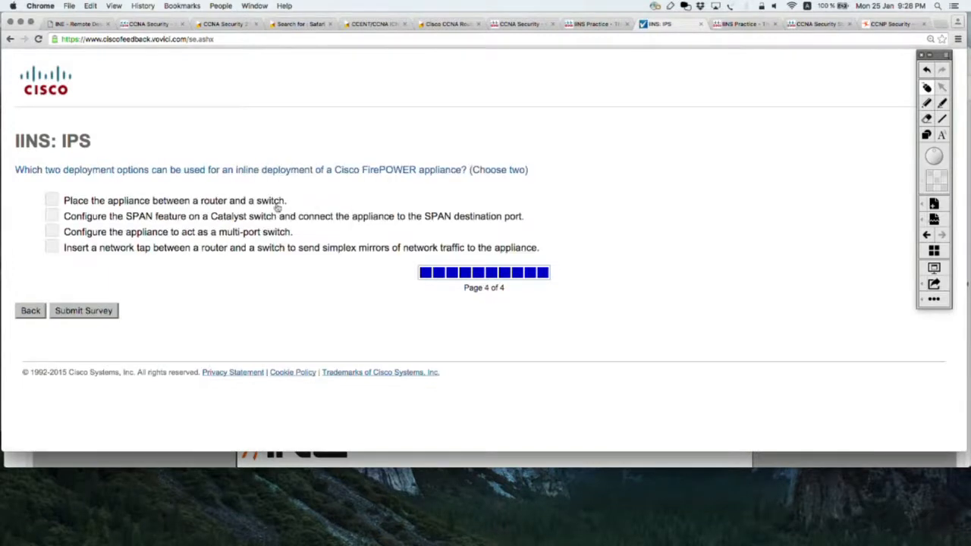
mouse_move(787, 140)
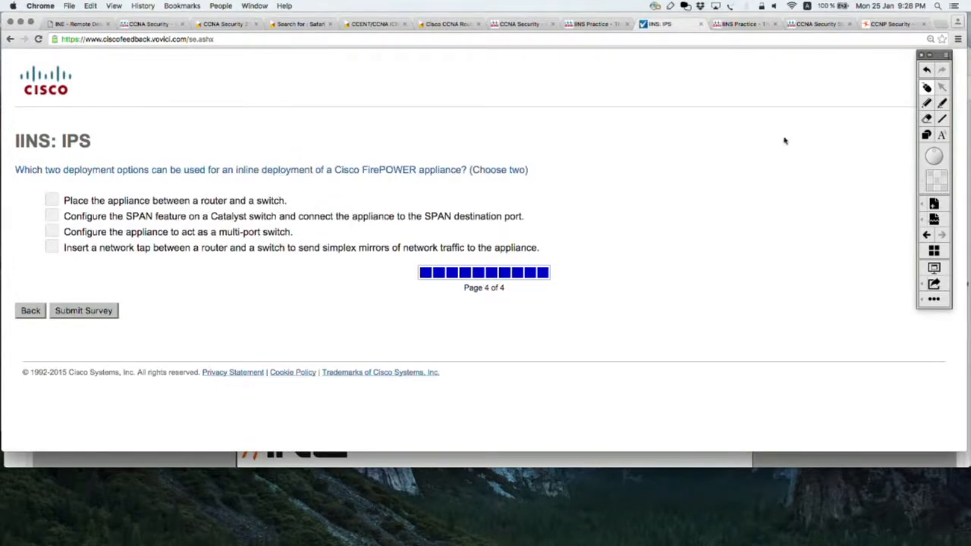
mouse_move(909, 127)
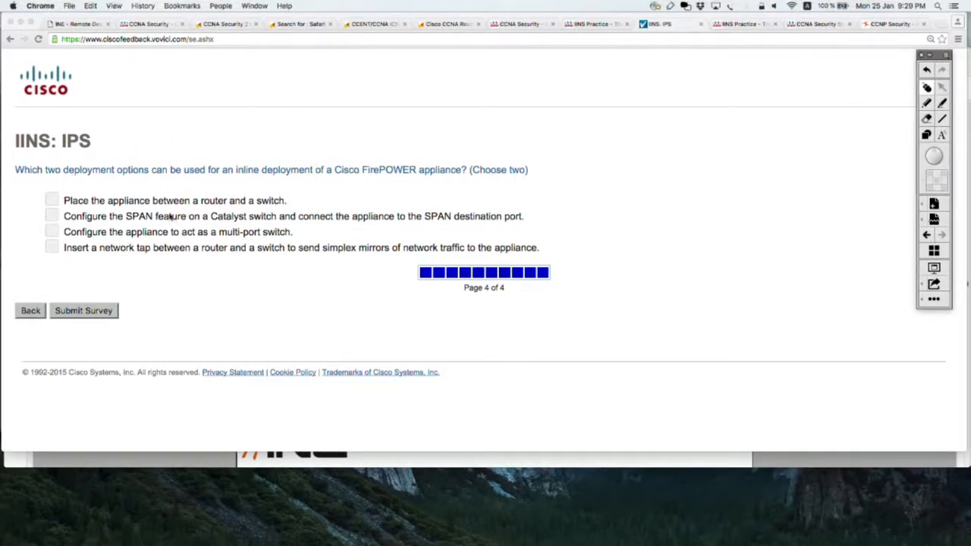
mouse_move(595, 133)
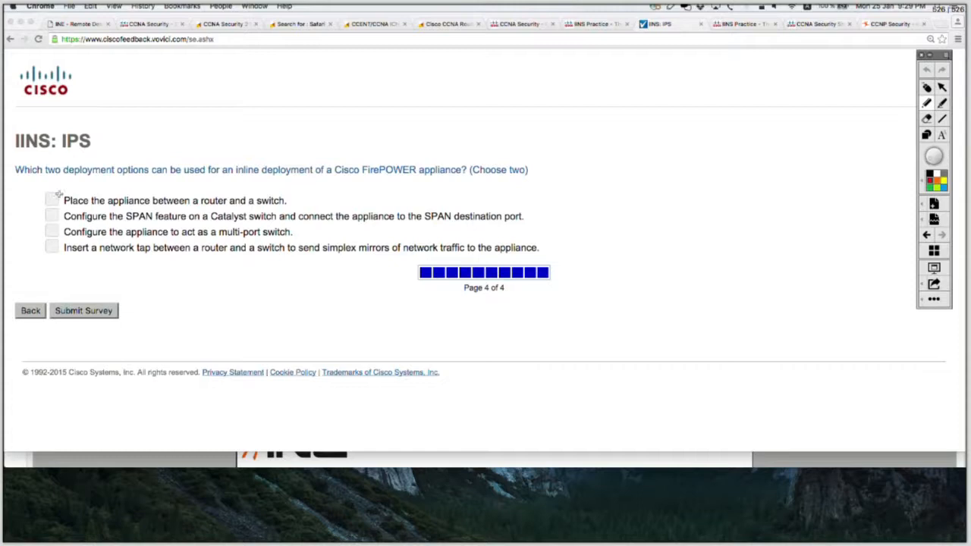
- Cross out the wrong deployment options in red and tick the multi-port switch option green
click(51, 201)
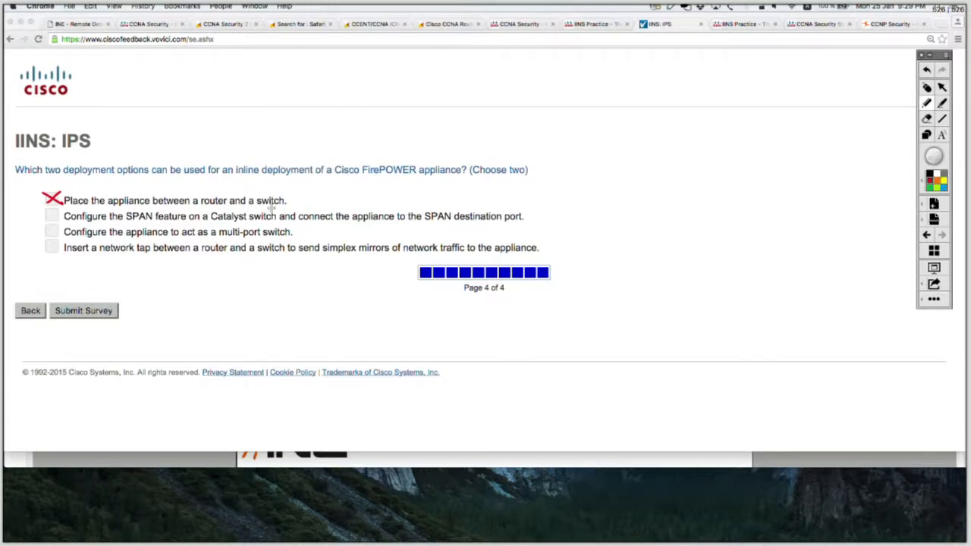
mouse_move(61, 211)
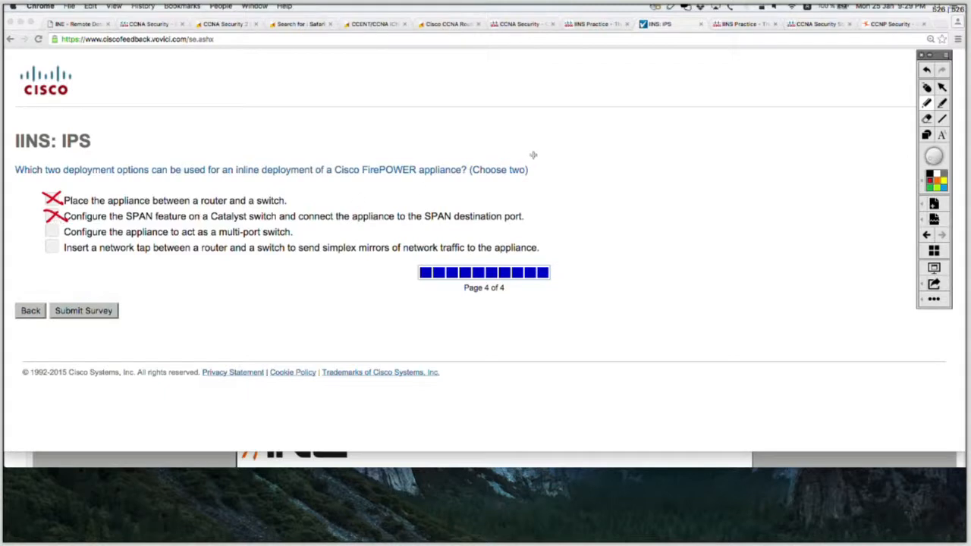
mouse_move(534, 154)
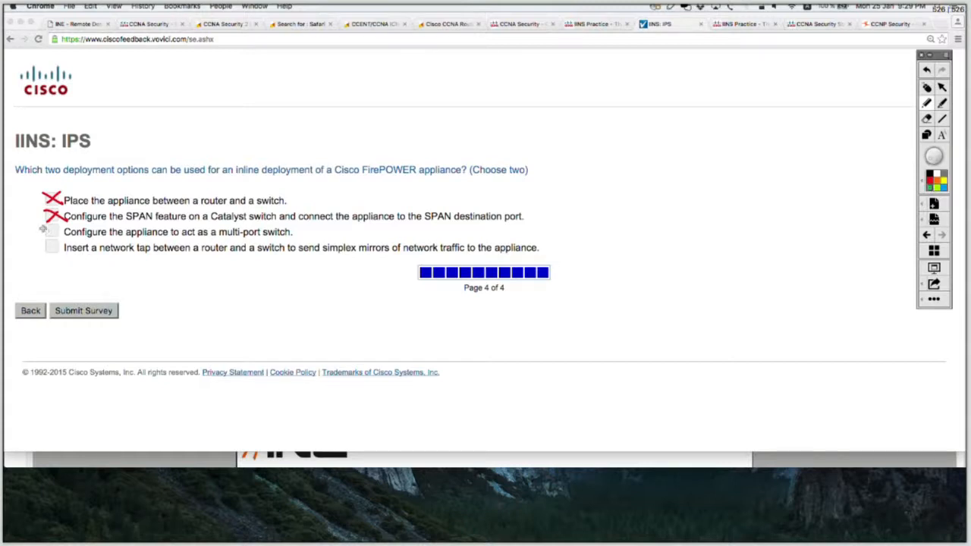
click(51, 231)
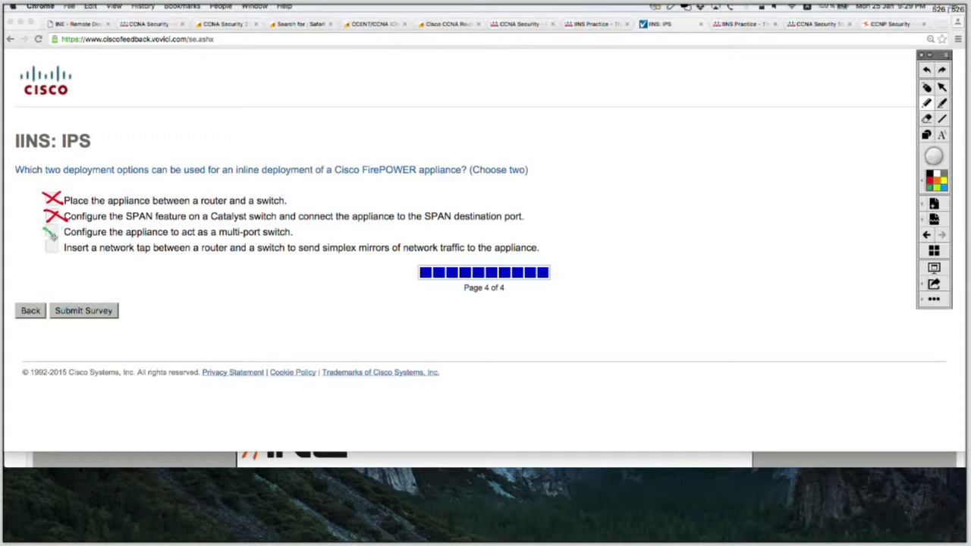
click(52, 230)
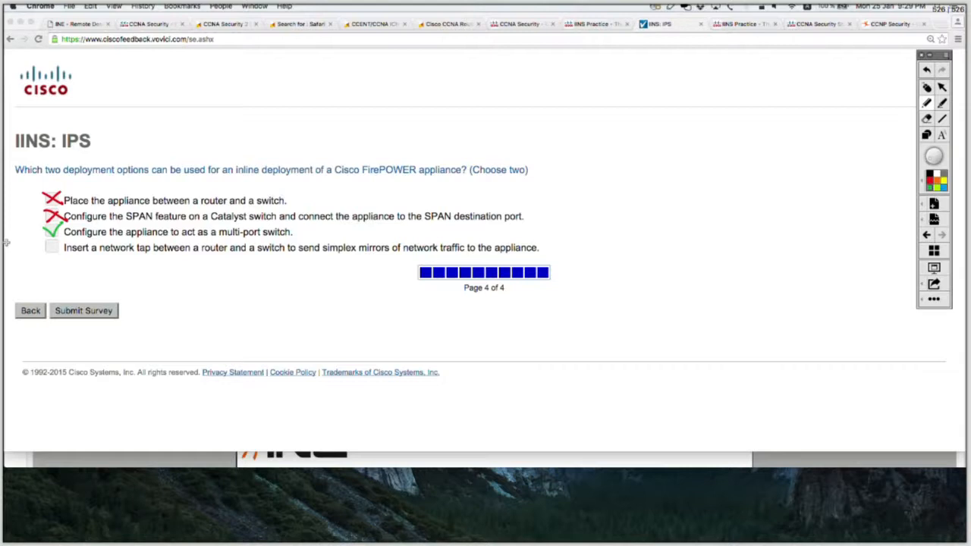
mouse_move(489, 208)
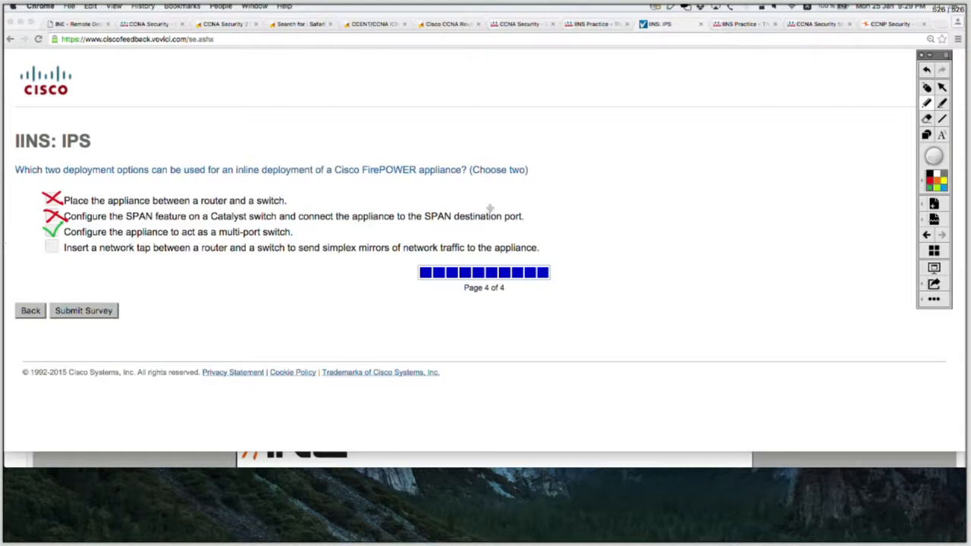
mouse_move(531, 195)
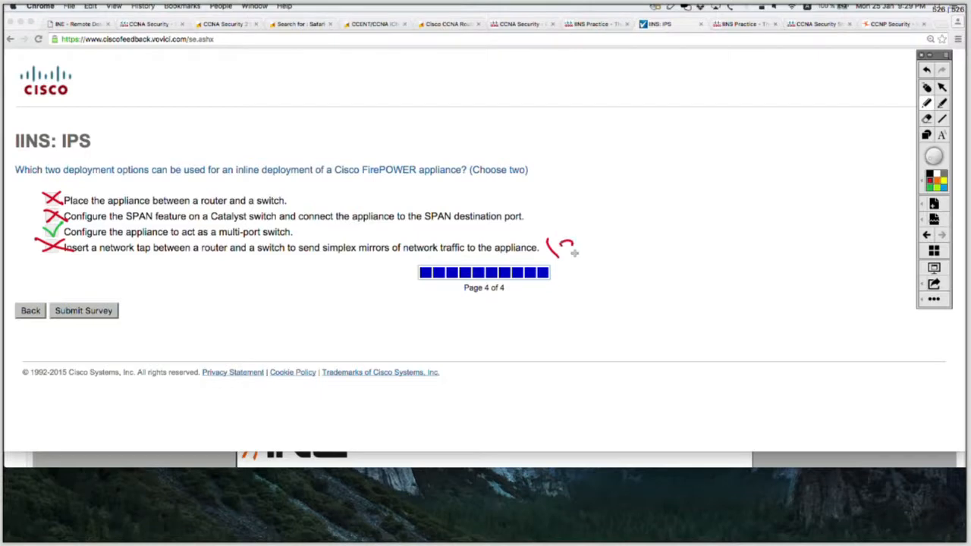
- Label the network-tap and SPAN-feature options '(SPAN)' and tick the router-and-switch option
drag(547, 246, 615, 250)
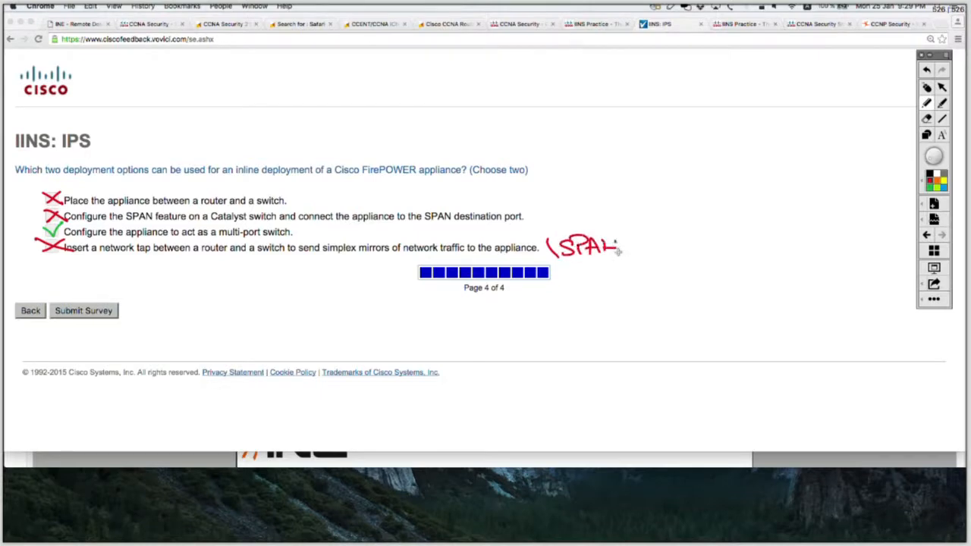
drag(599, 246, 640, 246)
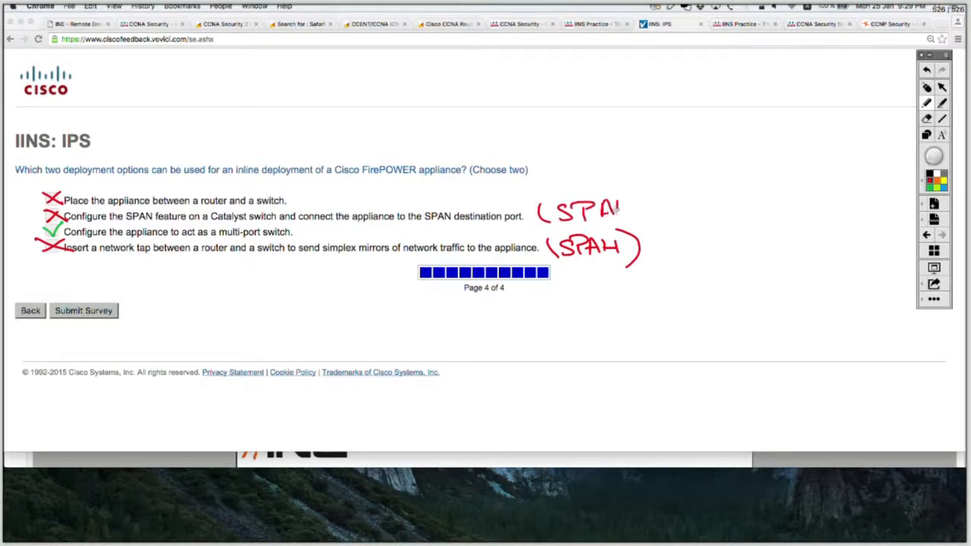
drag(620, 209, 650, 209)
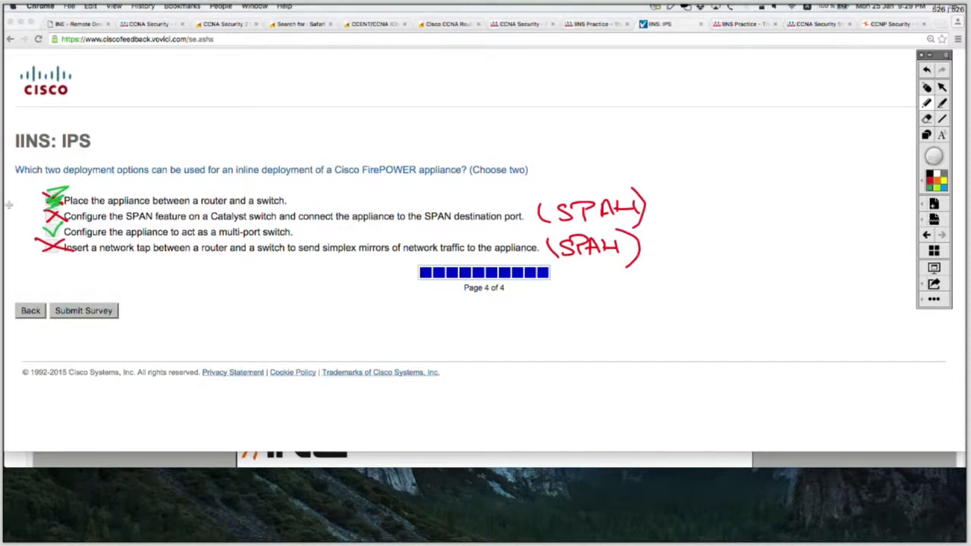
drag(16, 210, 42, 195)
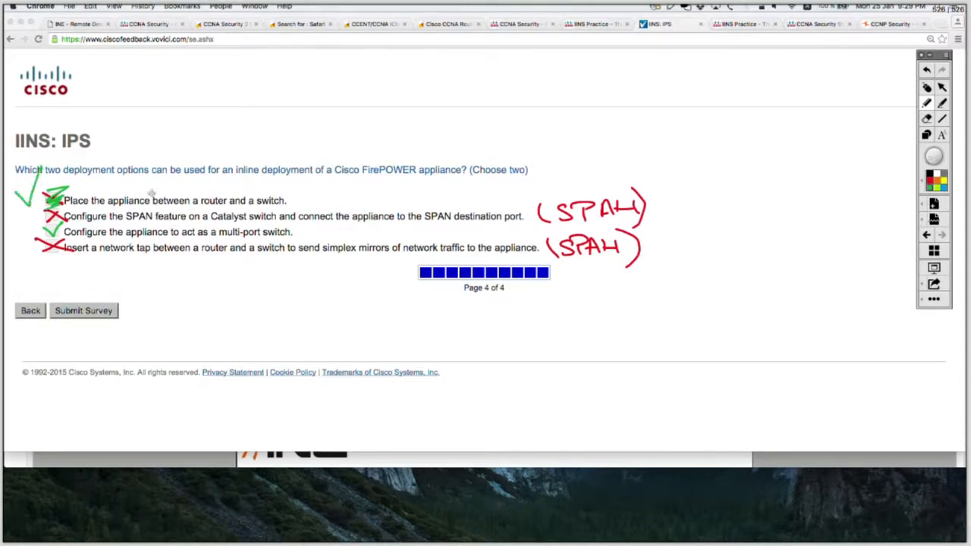
mouse_move(401, 165)
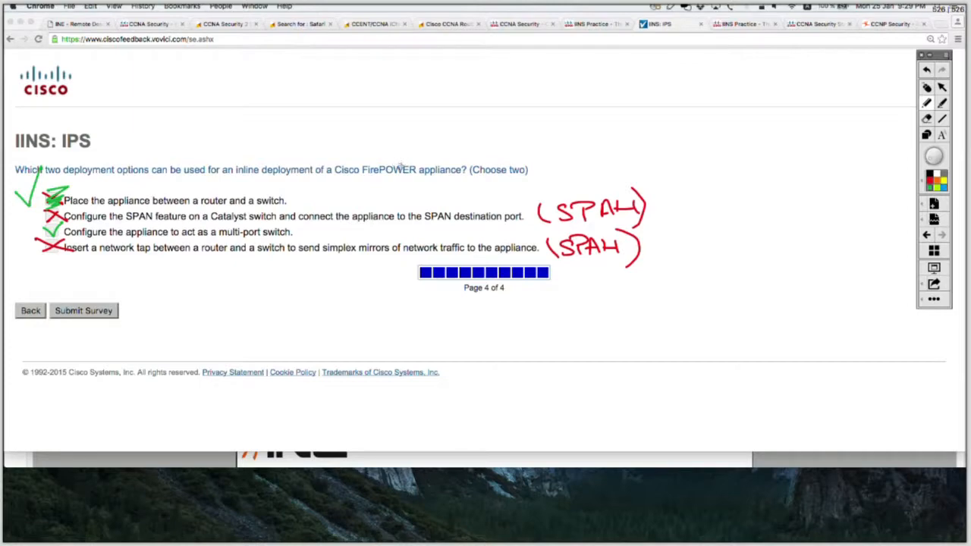
mouse_move(383, 188)
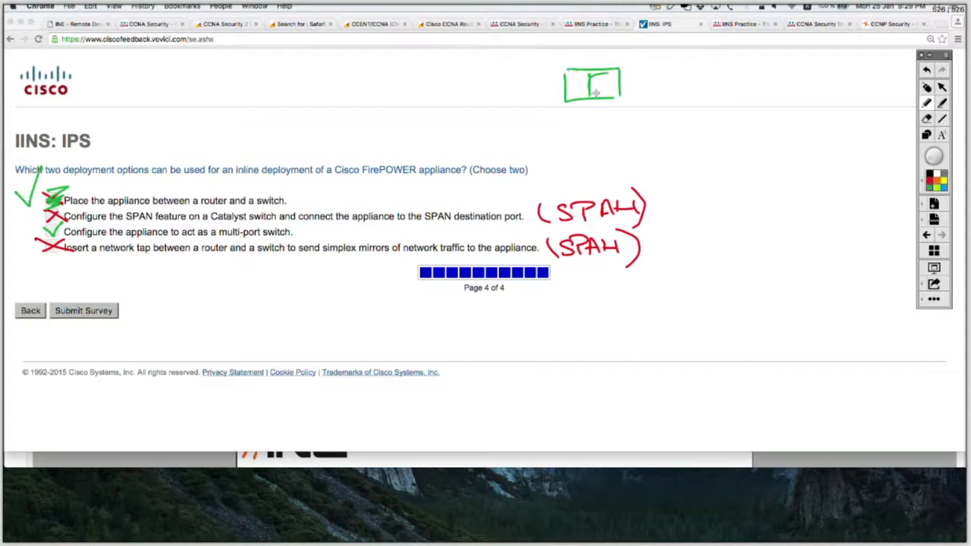
- Sketch R and S boxes with the FP appliance drawn inline between them
drag(589, 94, 604, 73)
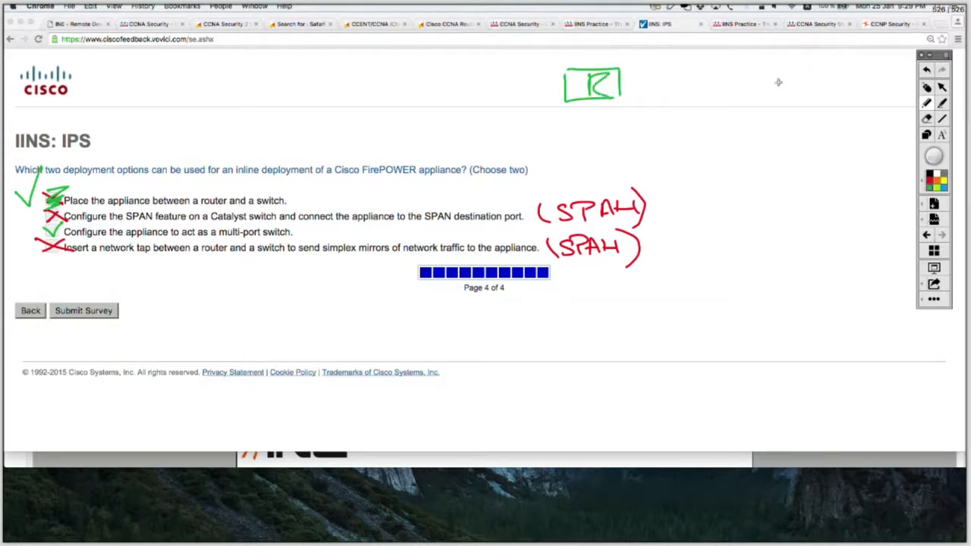
drag(792, 73, 850, 89)
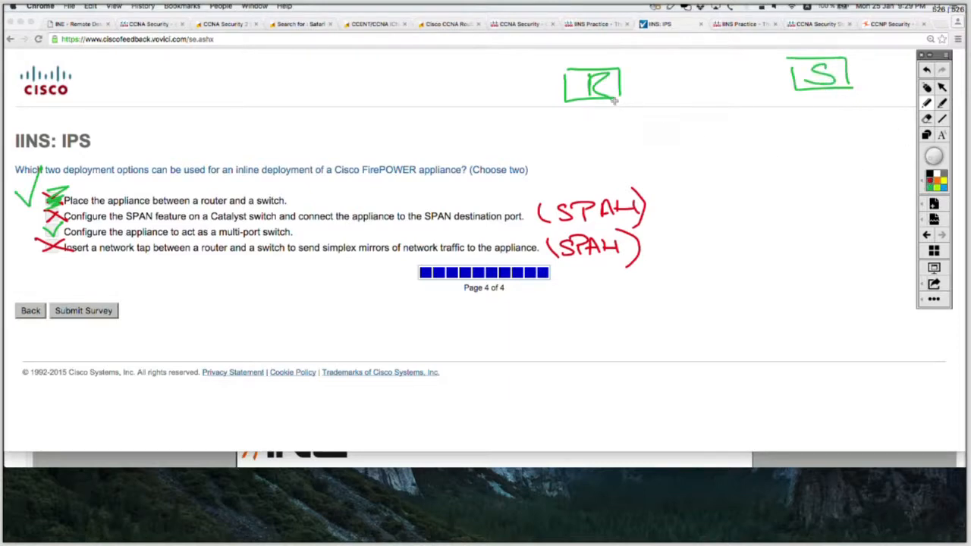
drag(622, 98, 759, 159)
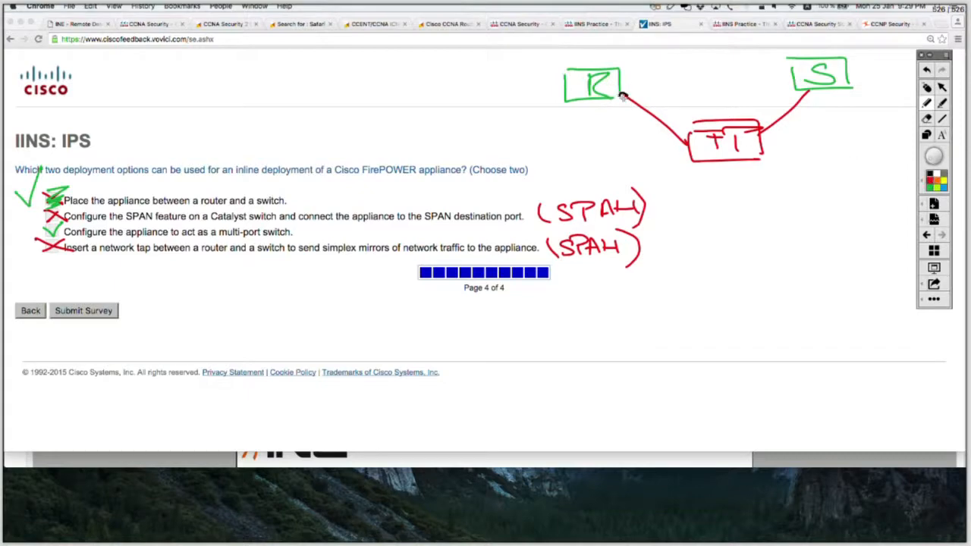
mouse_move(624, 92)
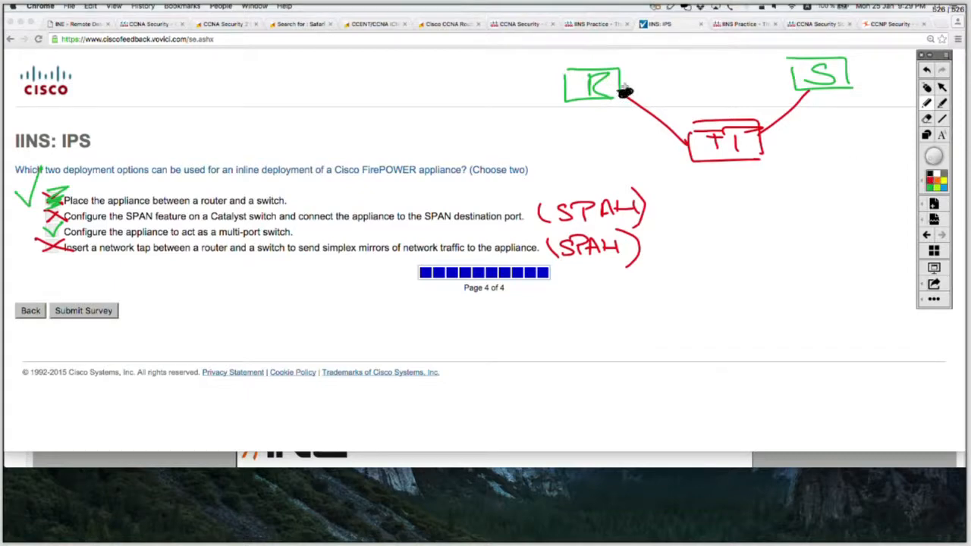
drag(637, 75, 655, 84)
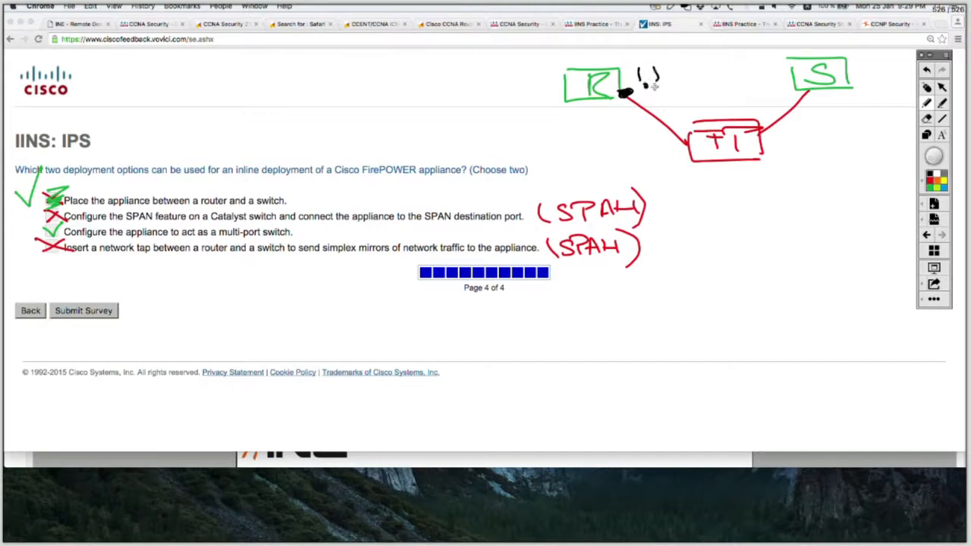
mouse_move(665, 79)
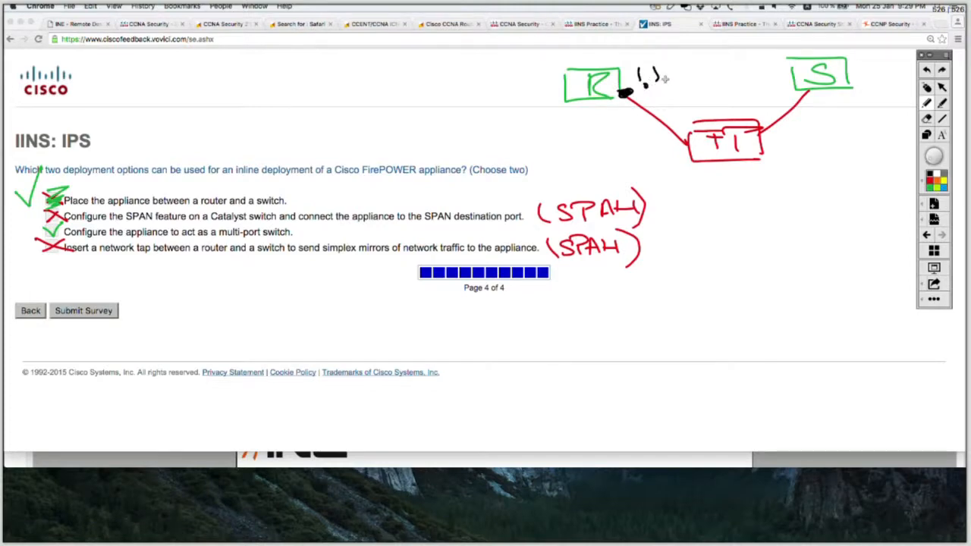
- Label the router 1.1.1.1, the switch 1.1.1.2, and mark the FP box as L2
drag(650, 79, 686, 79)
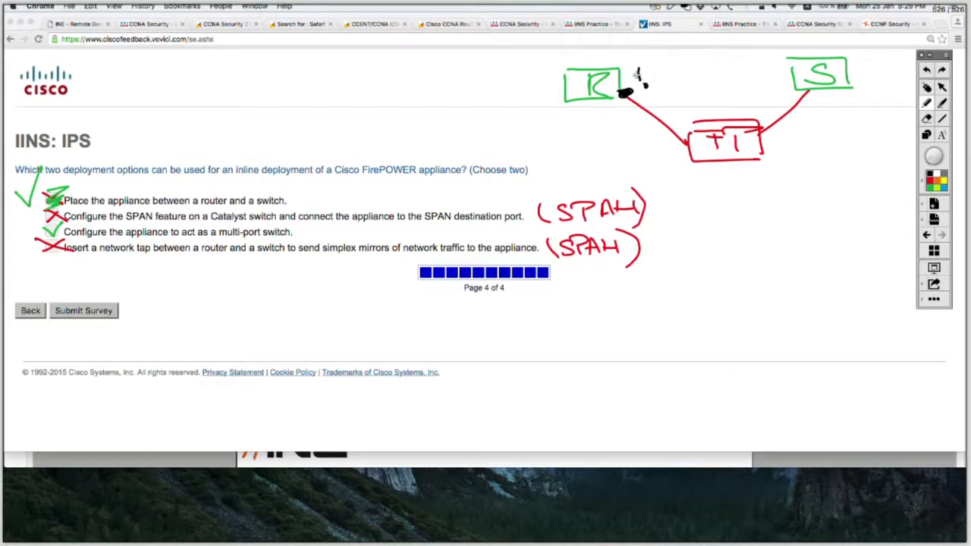
drag(635, 79, 732, 94)
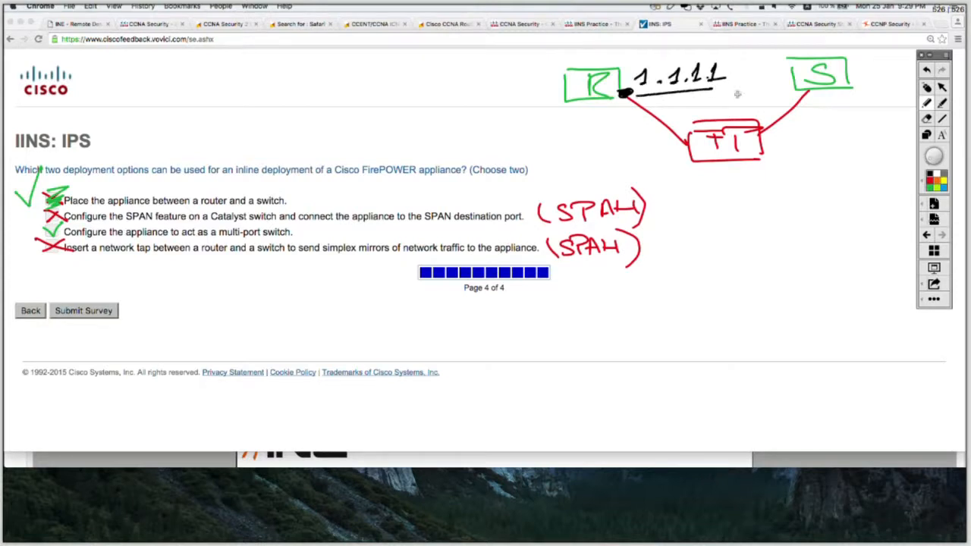
drag(807, 94, 834, 134)
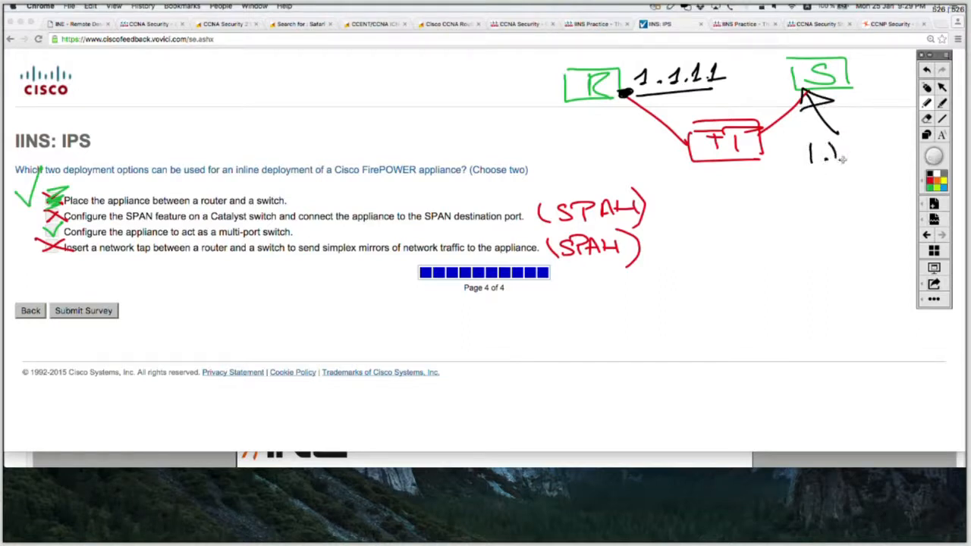
drag(816, 155, 880, 149)
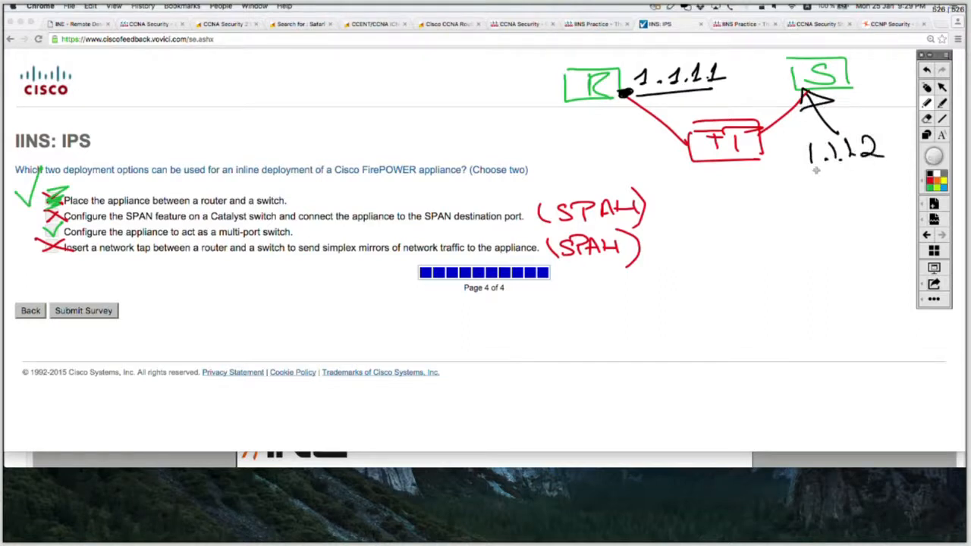
drag(812, 175, 888, 165)
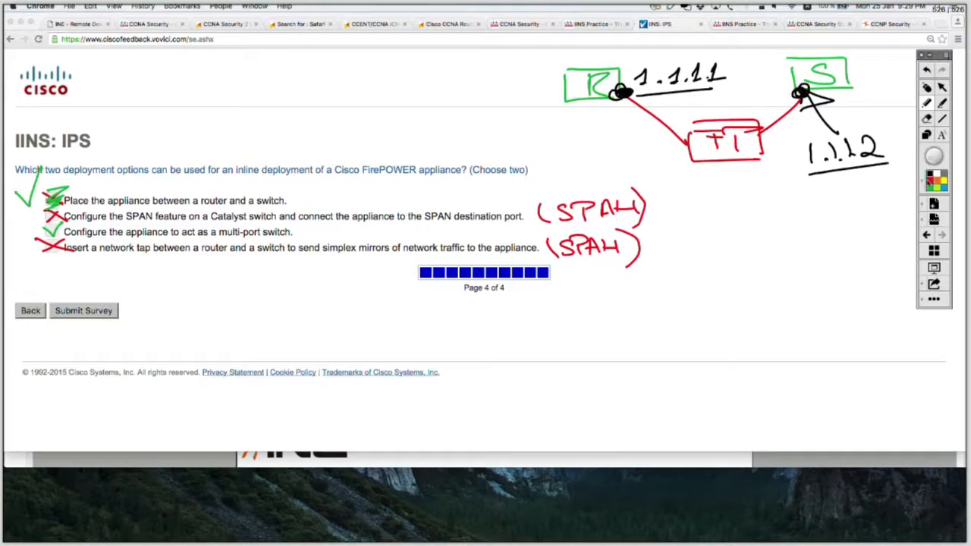
drag(716, 175, 747, 190)
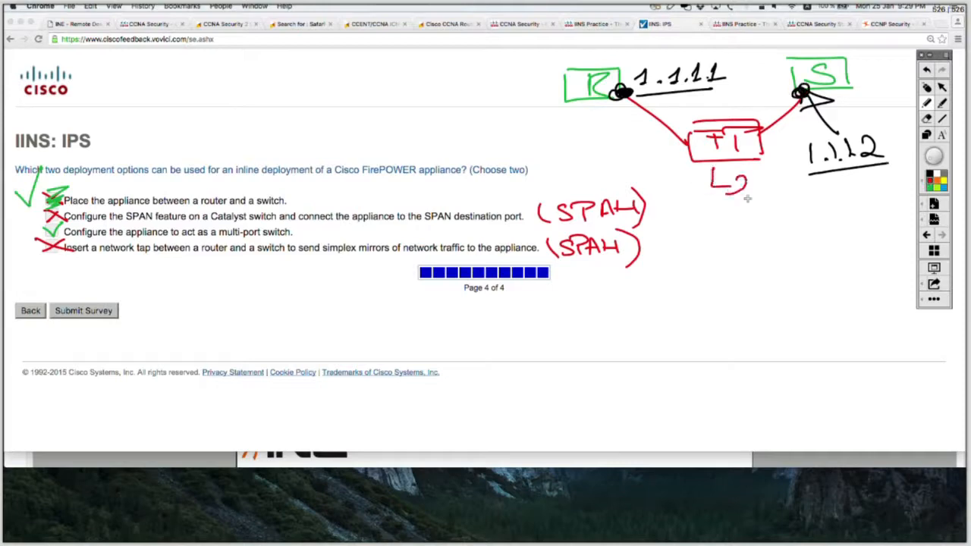
drag(721, 182, 755, 190)
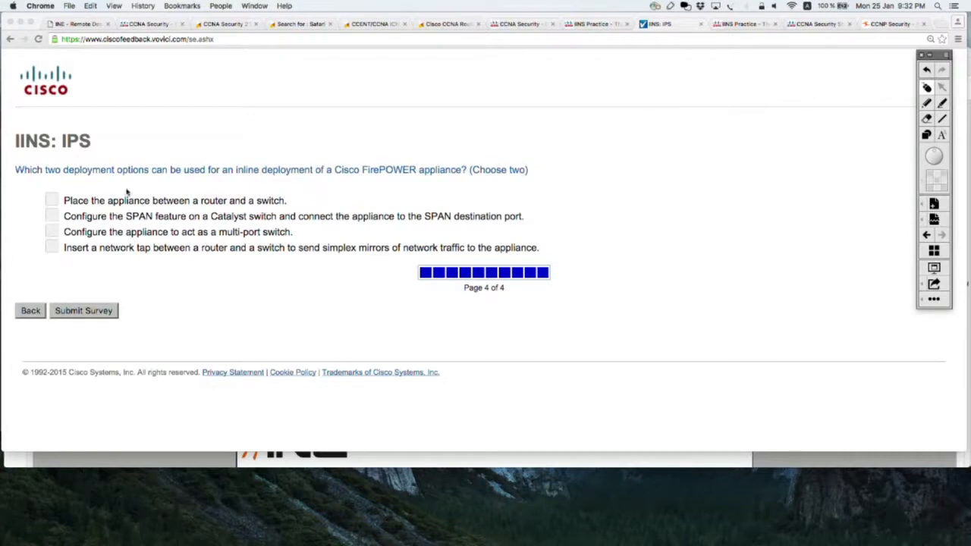
- Check the router-and-switch and multi-port switch options and submit the survey for 3/3
click(52, 200)
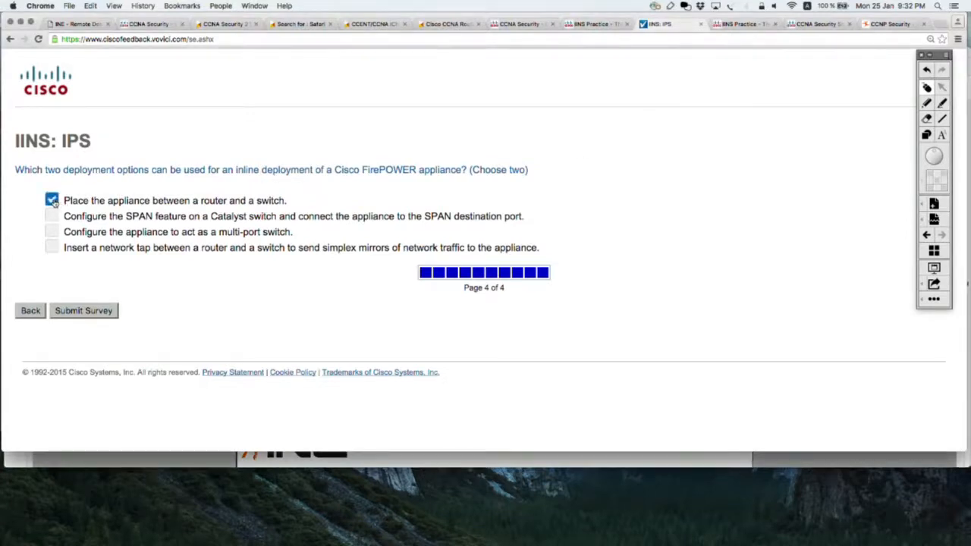
click(52, 231)
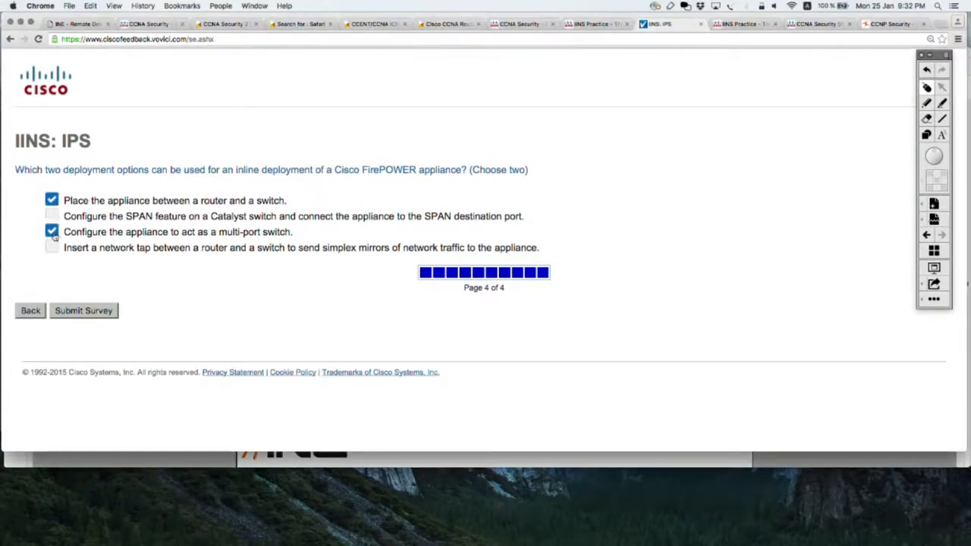
click(83, 309)
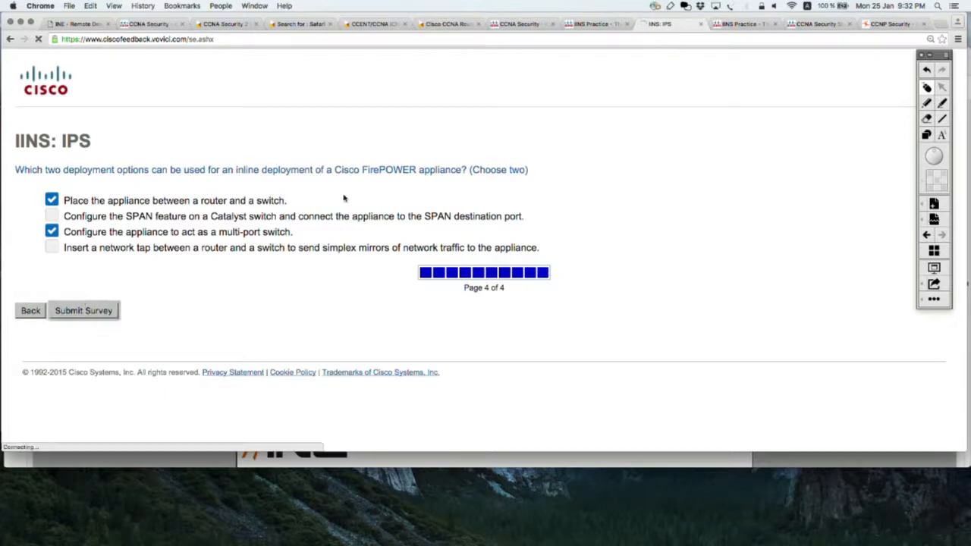
click(84, 309)
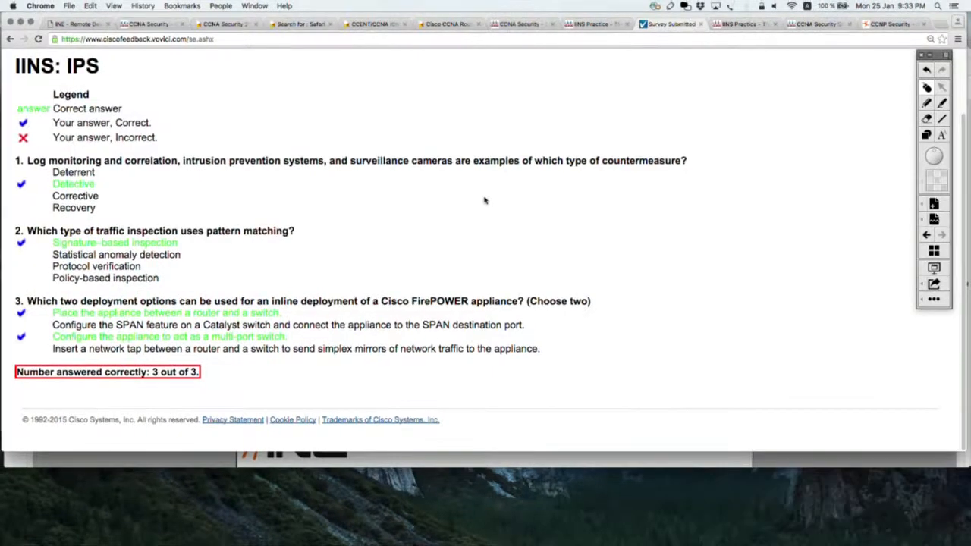
- Review the results, reopen the IPS quiz via Review Now and move to the countermeasure question
scroll(up, 3)
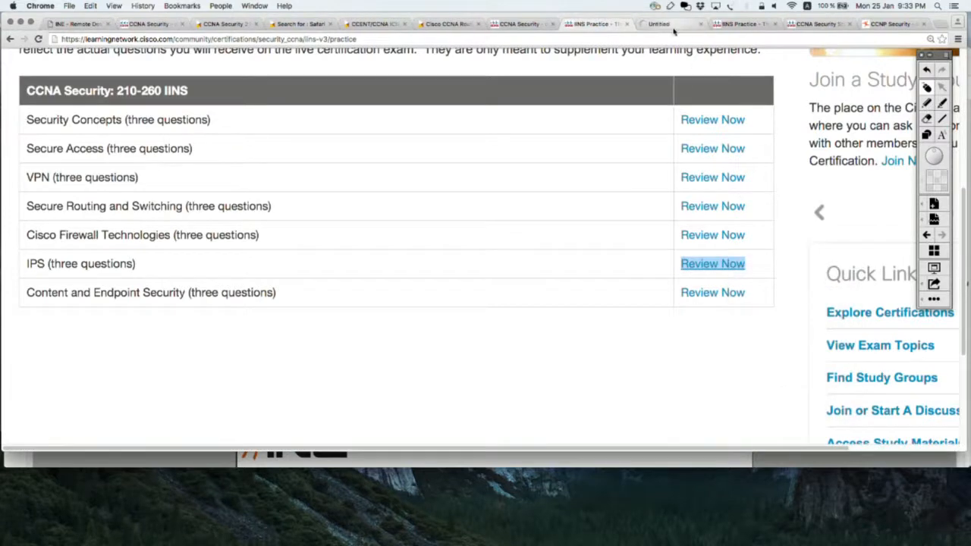
click(712, 264)
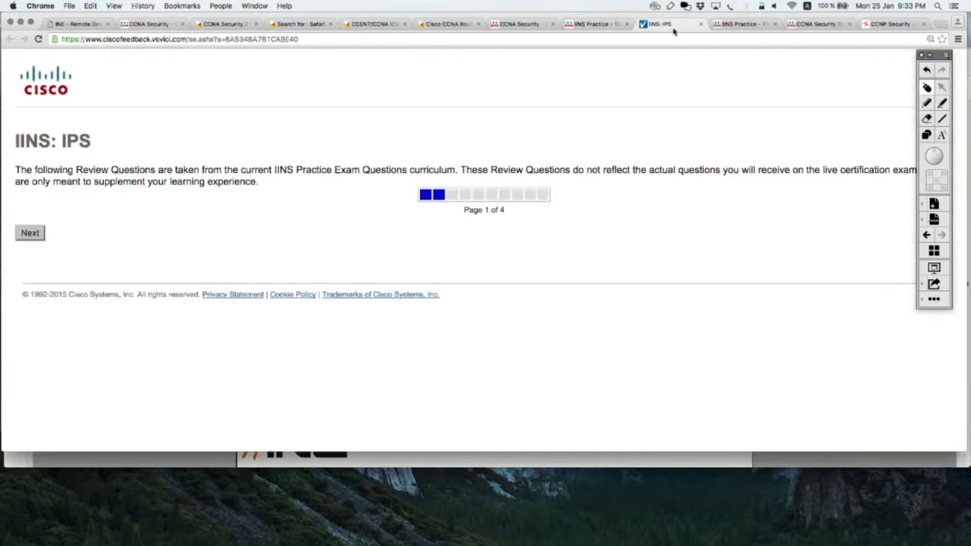
mouse_move(91, 234)
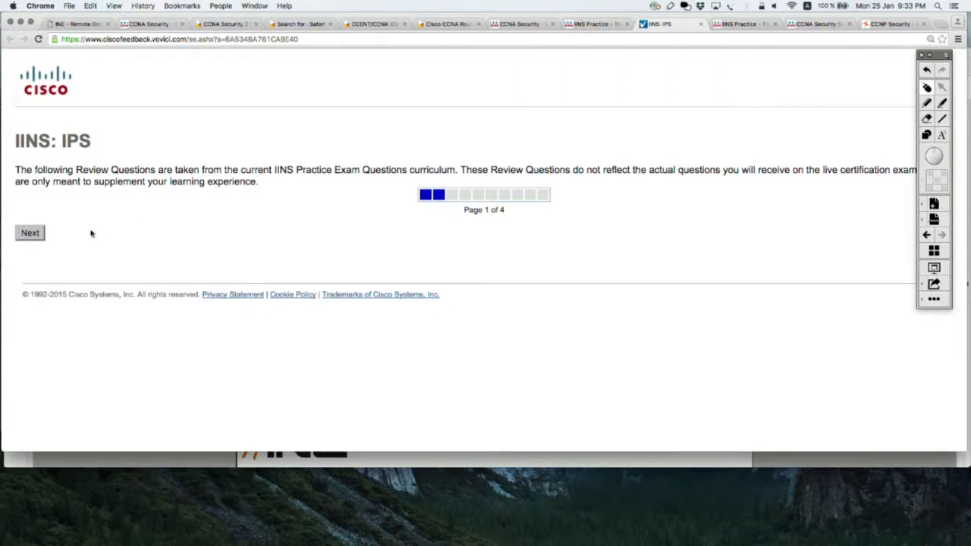
click(31, 234)
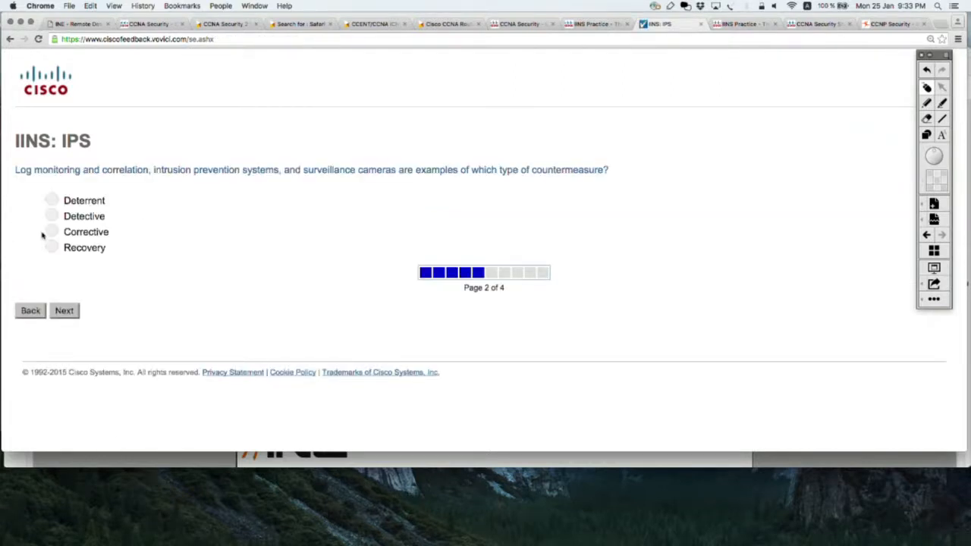
mouse_move(793, 110)
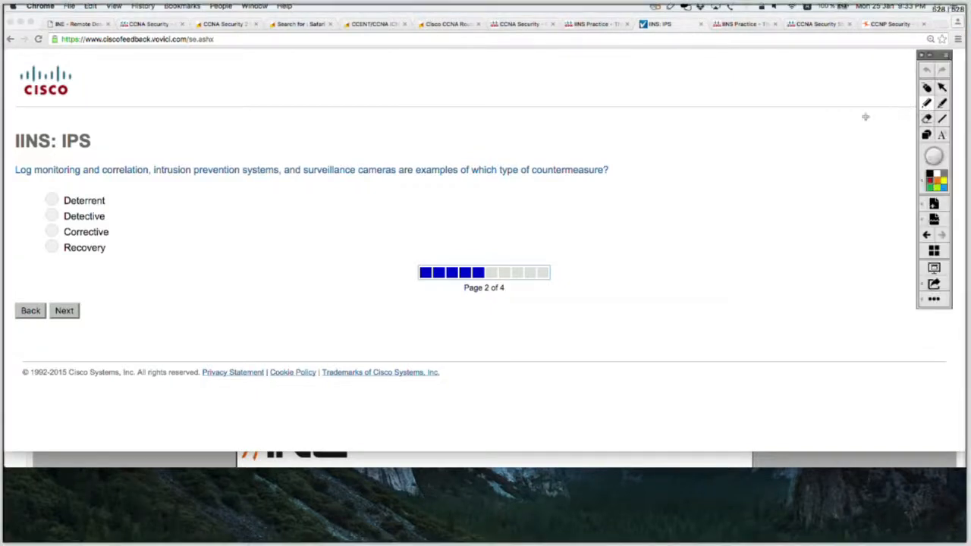
mouse_move(310, 210)
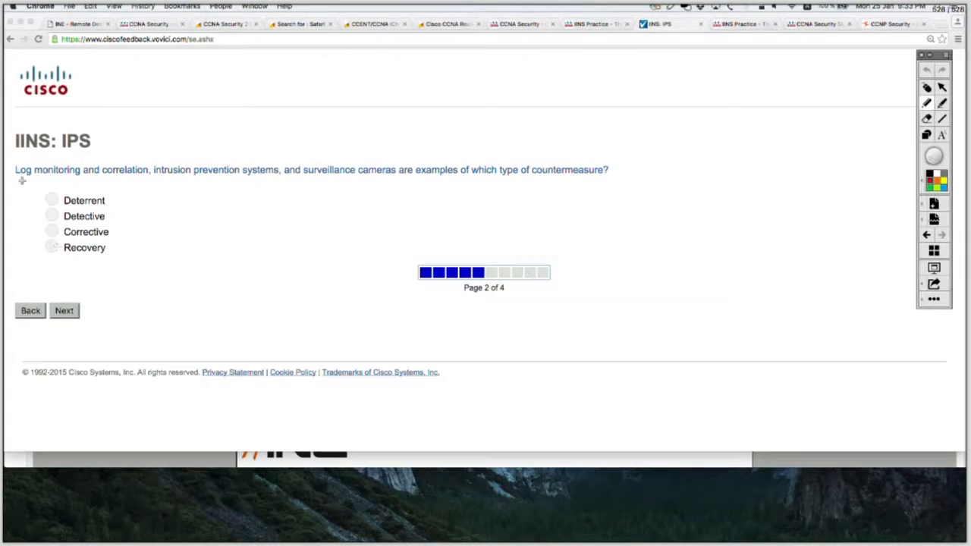
- Underline then clear the question, and draw an arrow from Detective and Corrective
drag(21, 181, 543, 176)
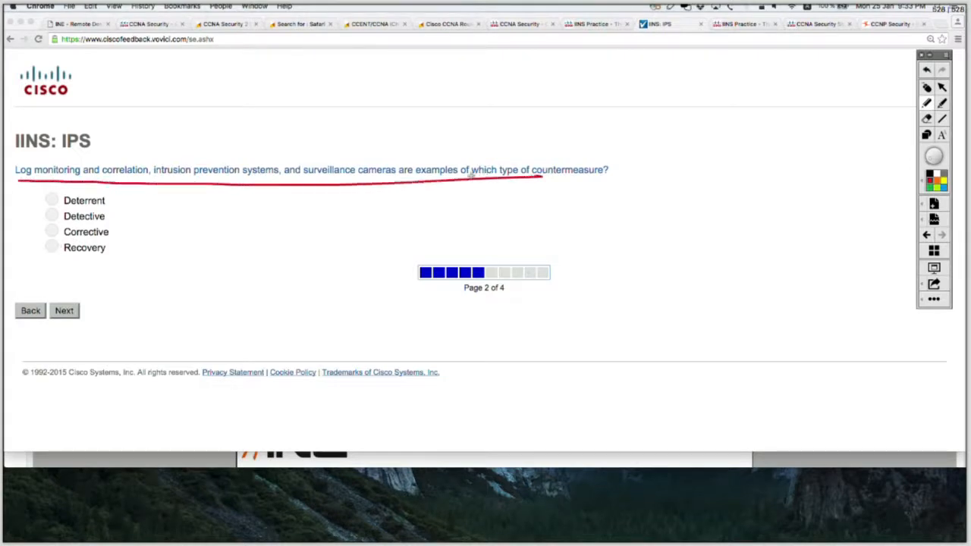
click(925, 69)
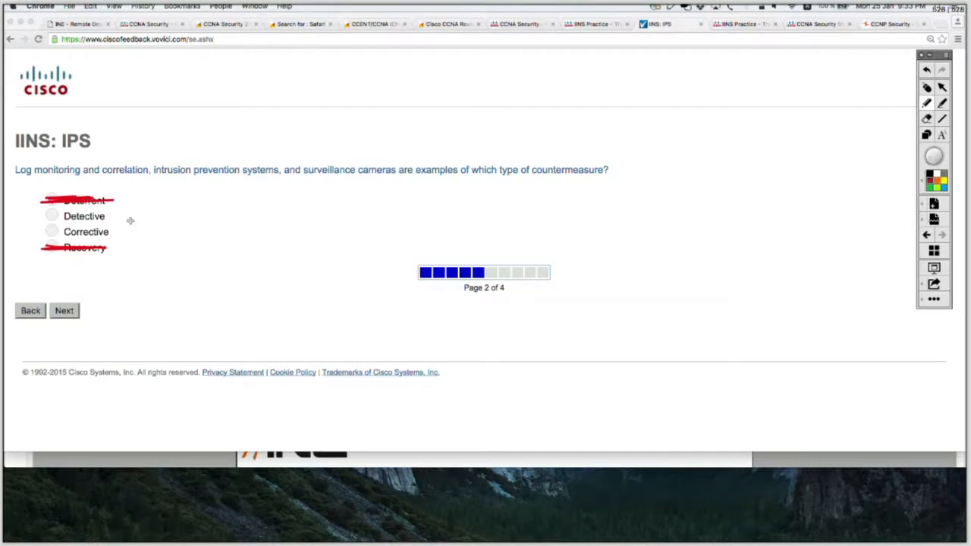
drag(129, 222, 209, 222)
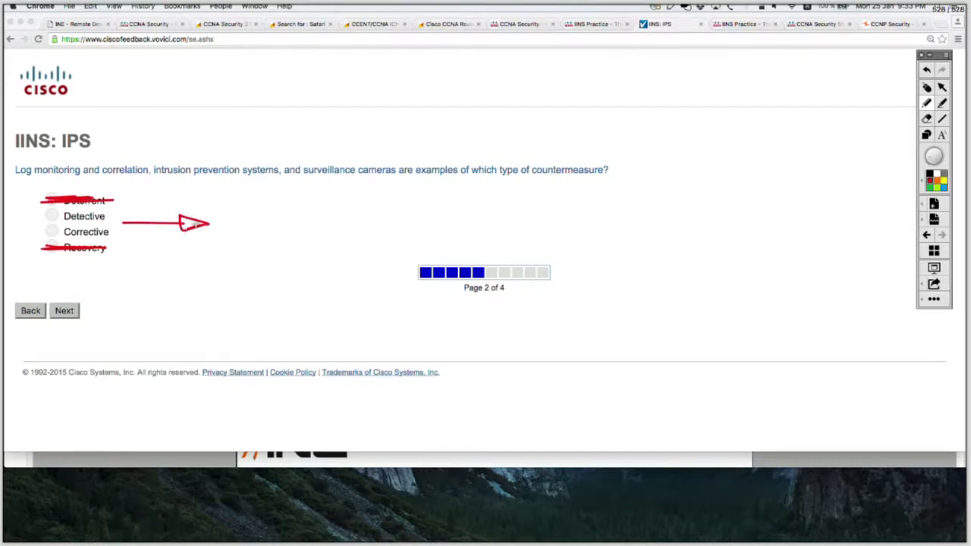
mouse_move(593, 205)
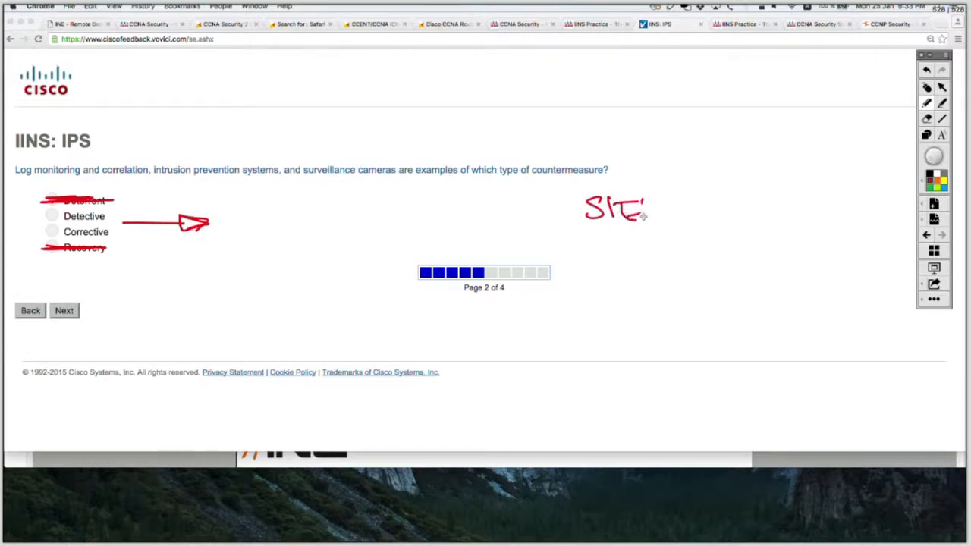
- Write a red SIEM note with arrows branching to DETECTING and CORRECT
drag(645, 212, 710, 210)
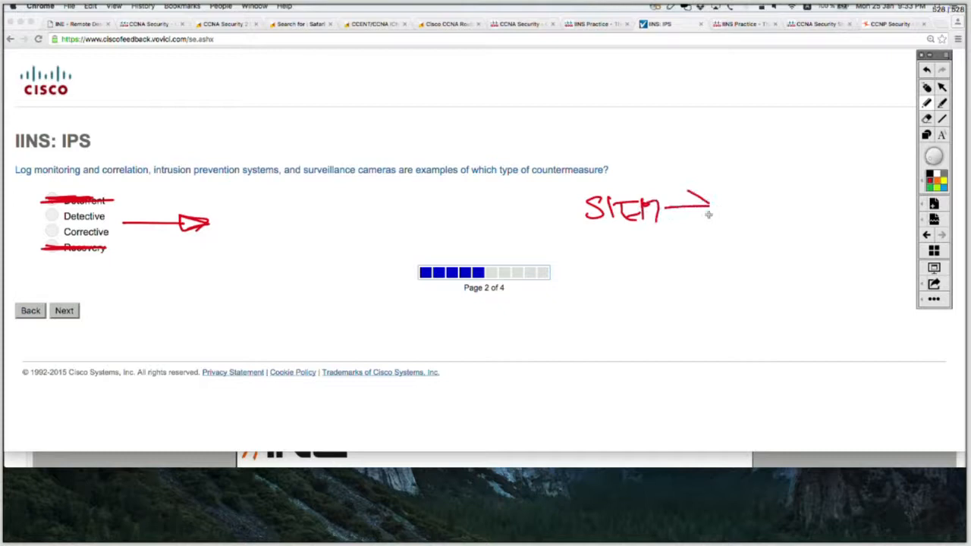
drag(716, 209, 789, 209)
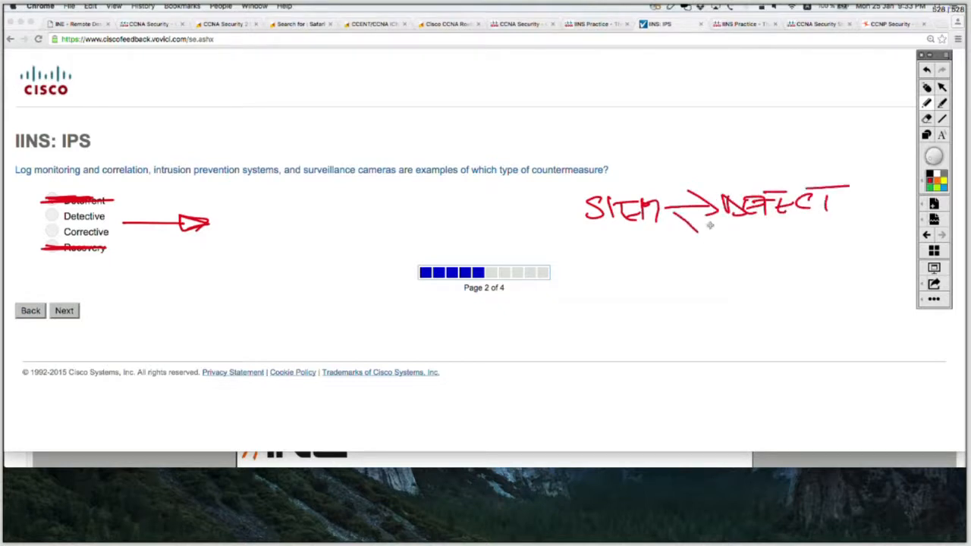
drag(710, 227, 797, 246)
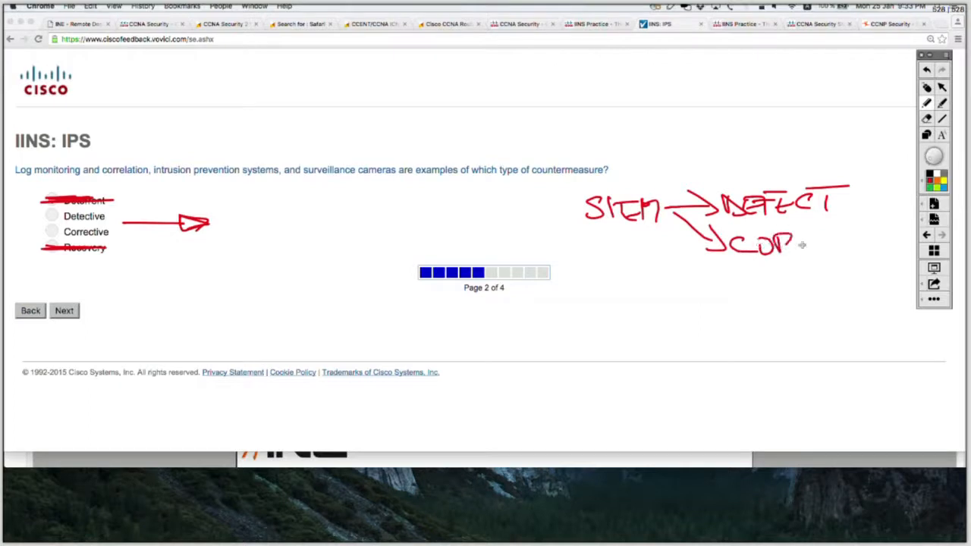
drag(789, 243, 873, 243)
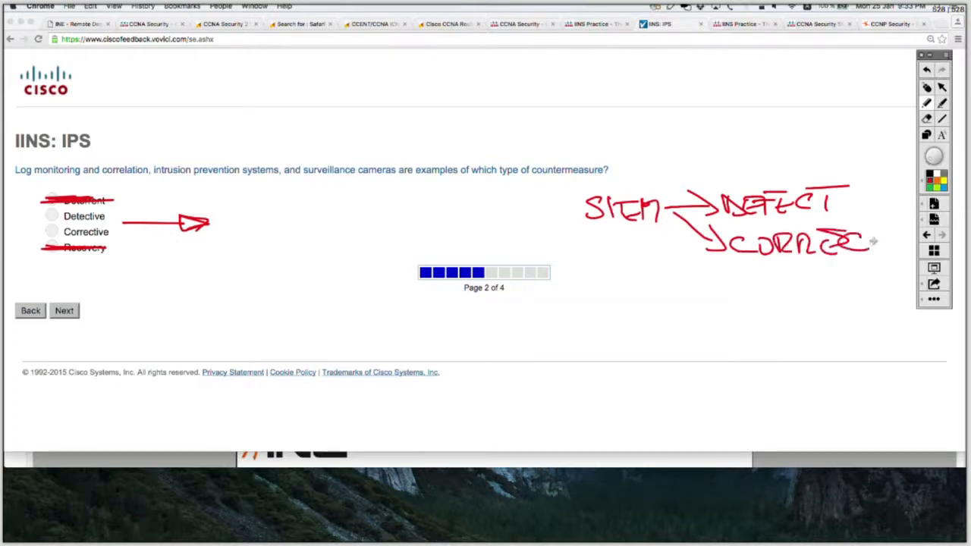
drag(858, 243, 883, 235)
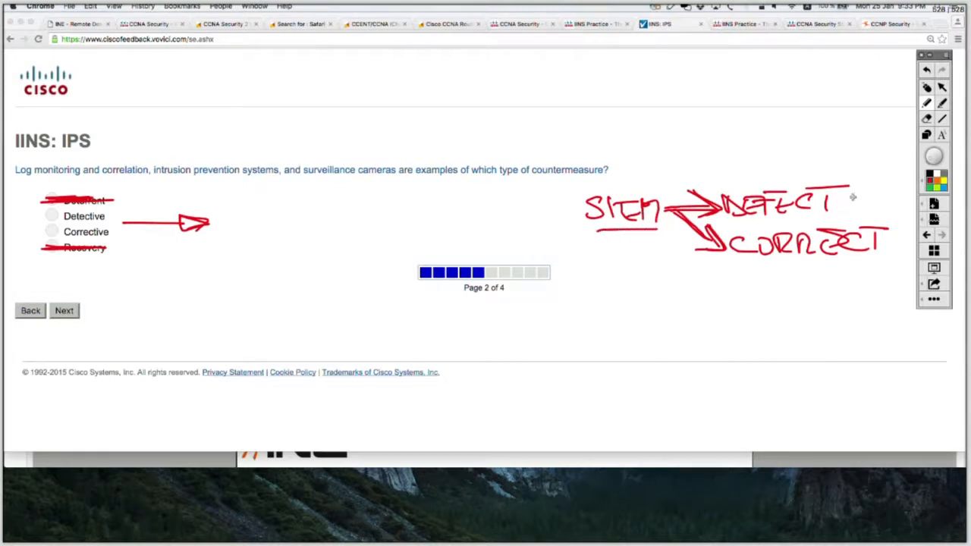
drag(850, 197, 899, 201)
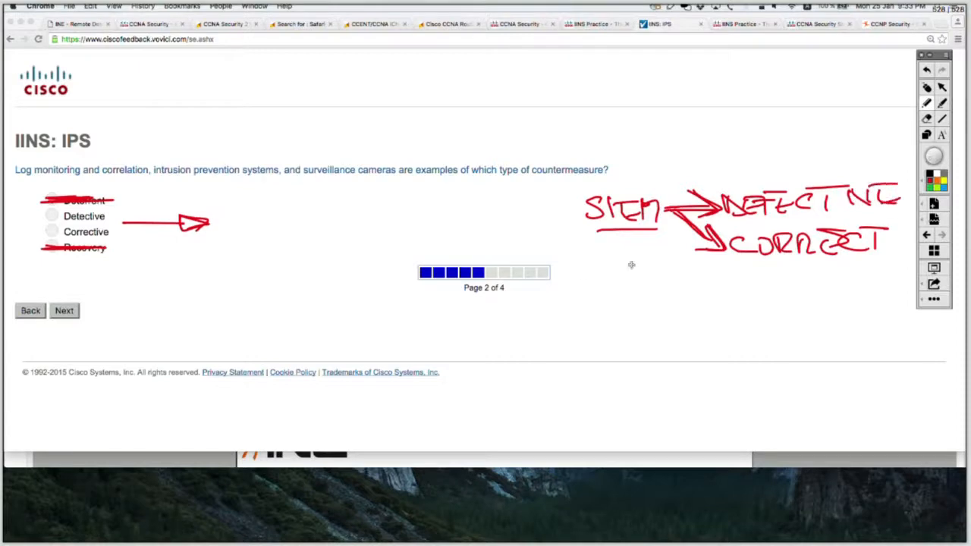
mouse_move(607, 287)
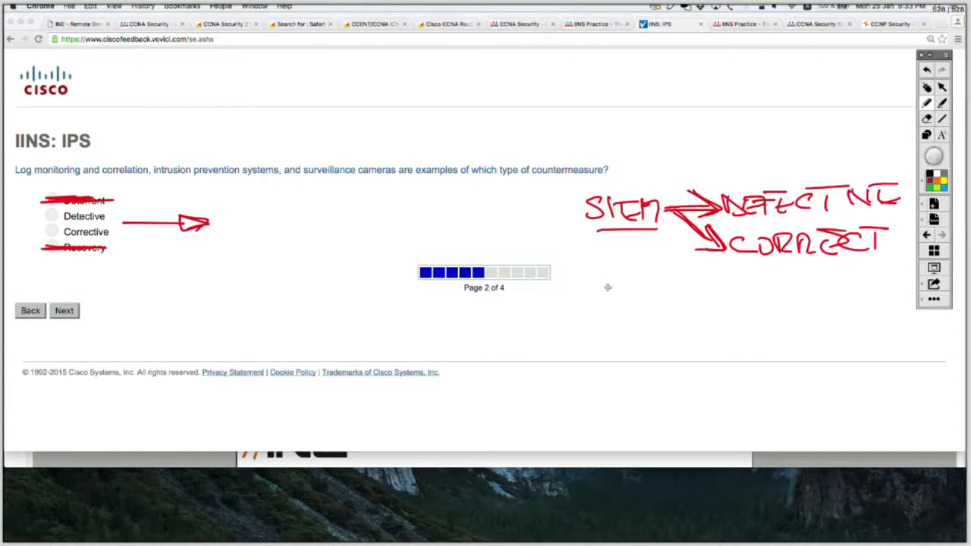
- Write IP CAM below SIEM with arrows to DETECTING and CORRECTING, and tick the detecting labels
drag(589, 277, 619, 304)
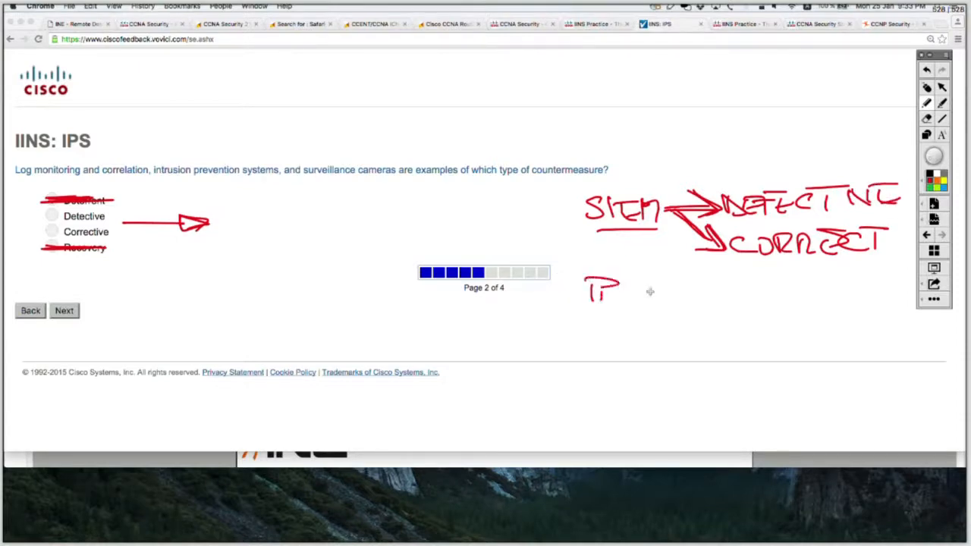
drag(622, 291, 690, 291)
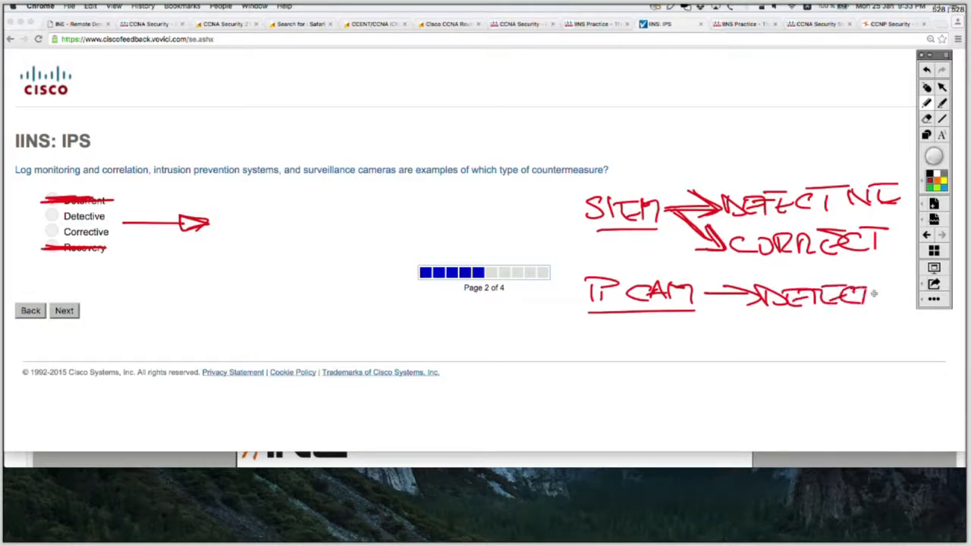
drag(858, 291, 911, 292)
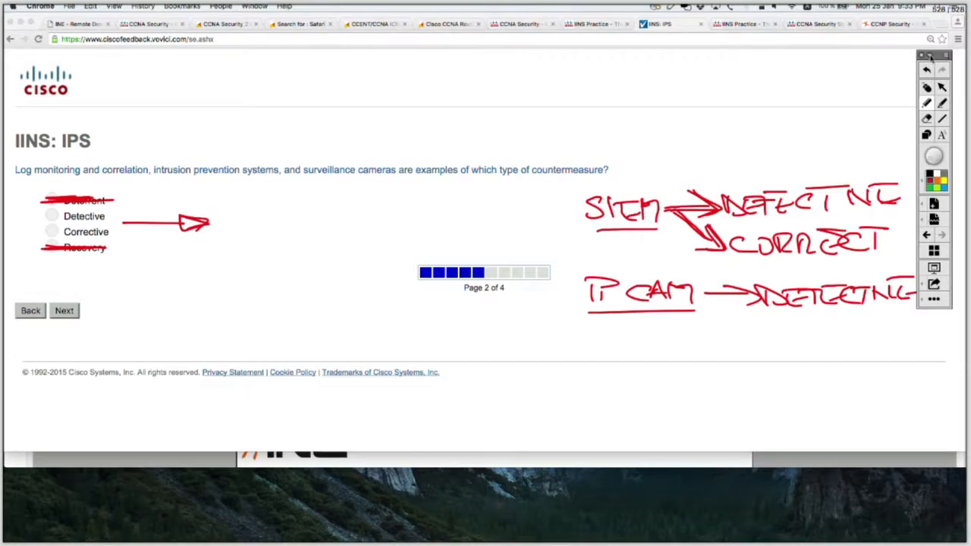
click(927, 58)
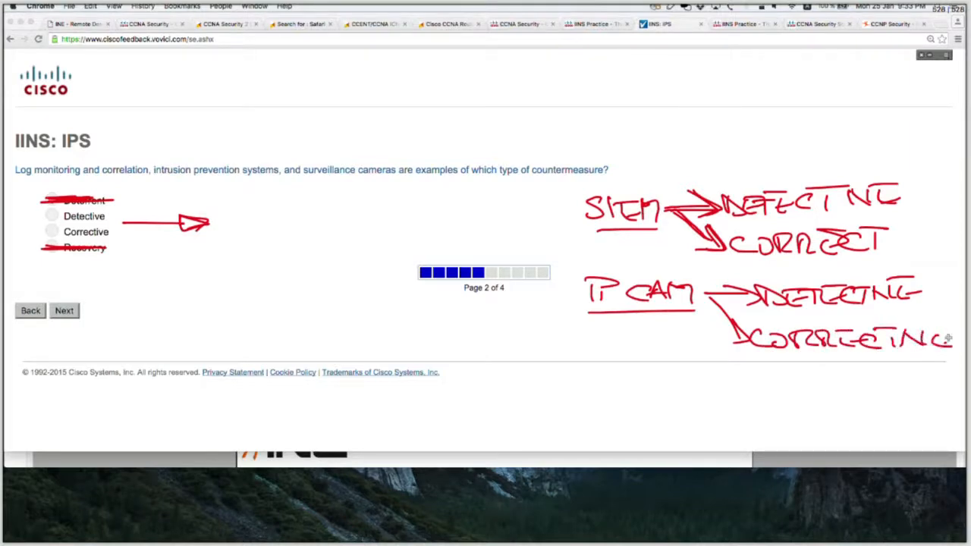
drag(736, 349, 941, 349)
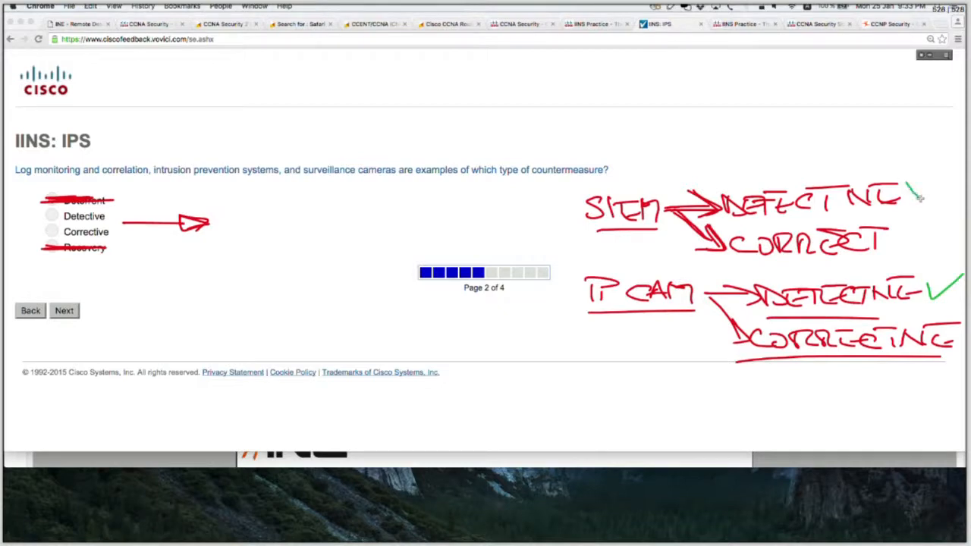
drag(918, 200, 953, 175)
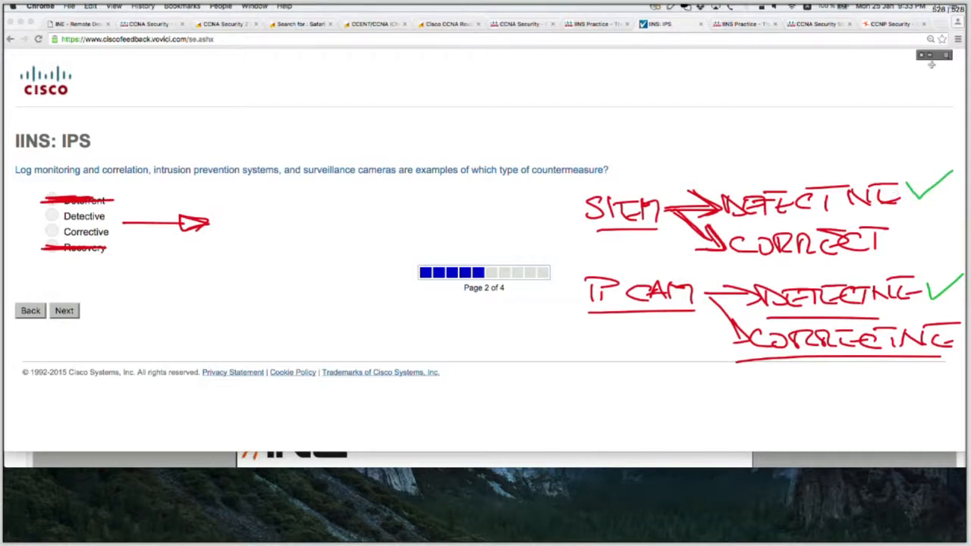
click(932, 64)
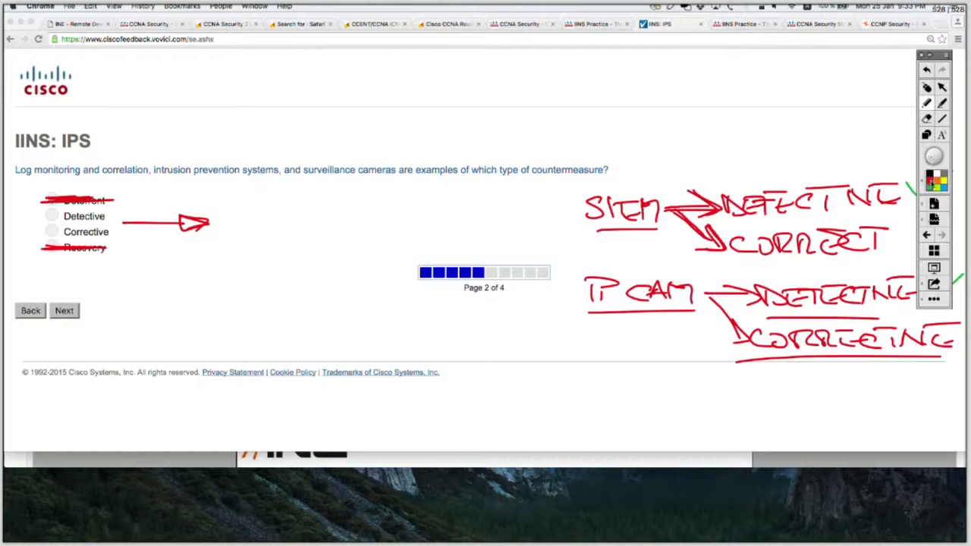
mouse_move(597, 134)
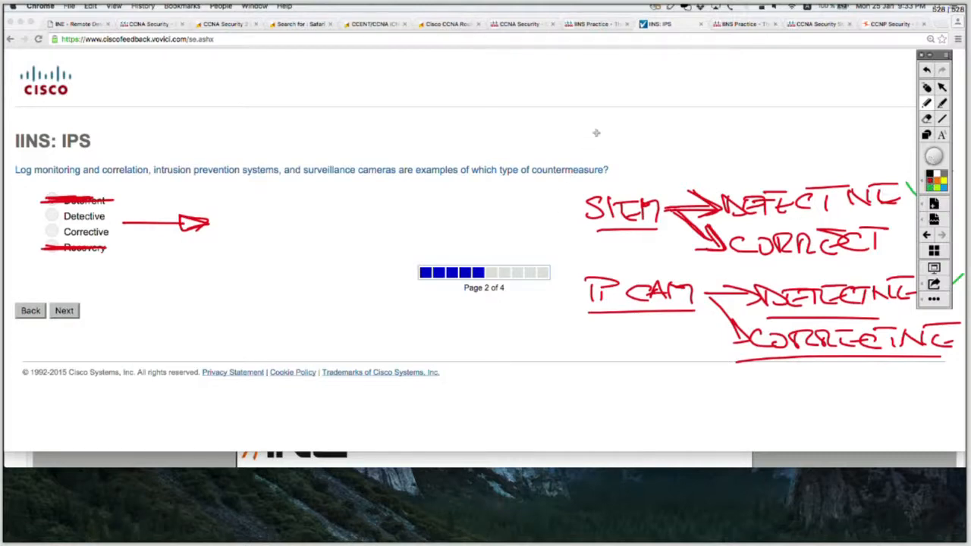
- Write a red IPS note above the question with an arrow pointing to detect
drag(592, 119, 592, 135)
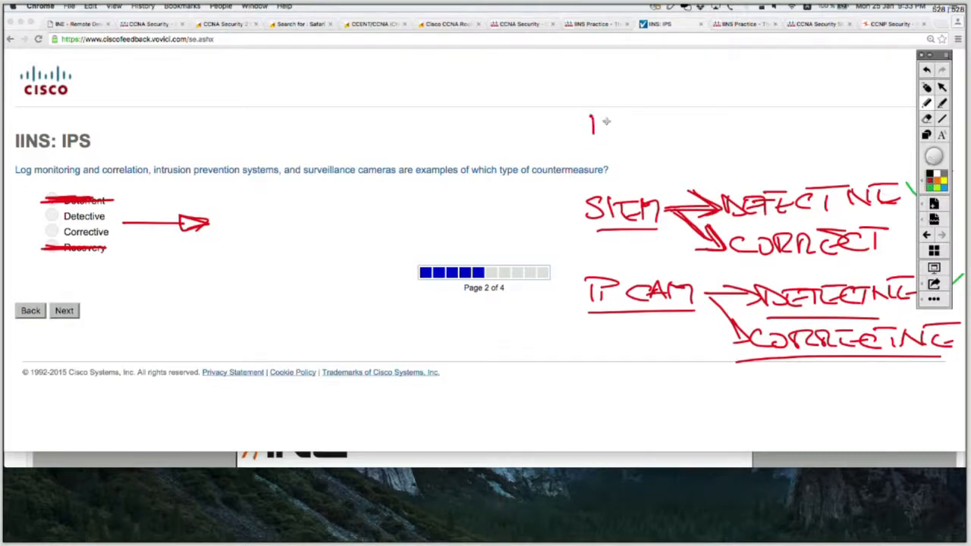
drag(592, 129, 637, 118)
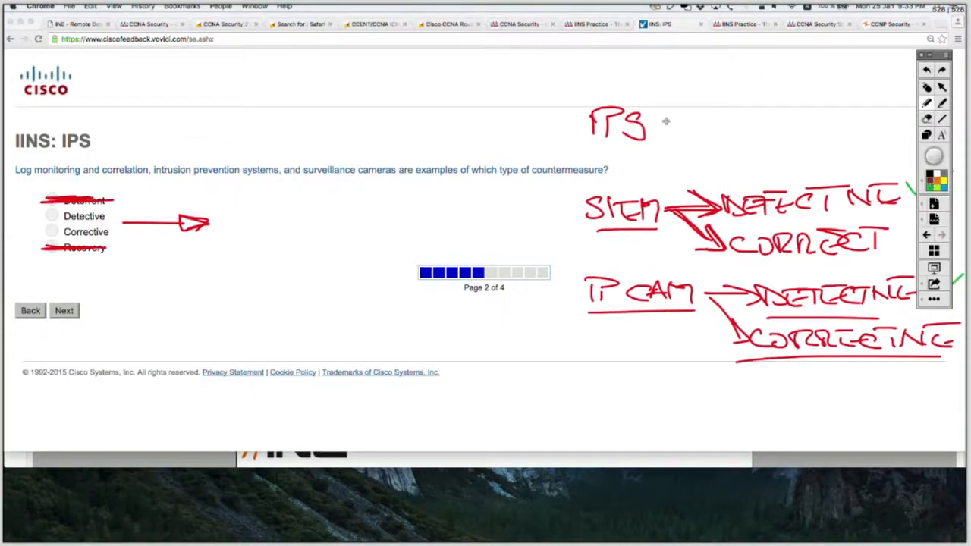
drag(664, 121, 759, 122)
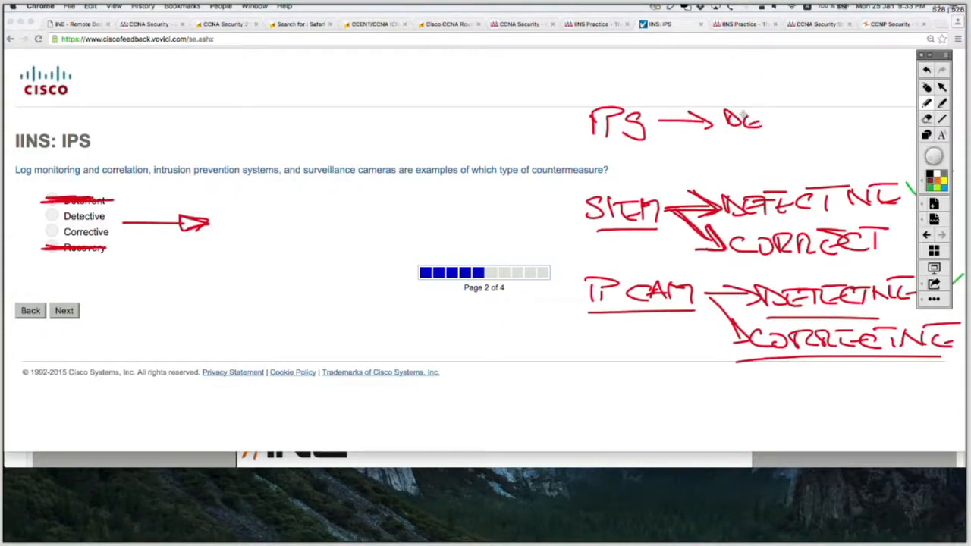
drag(736, 119, 838, 118)
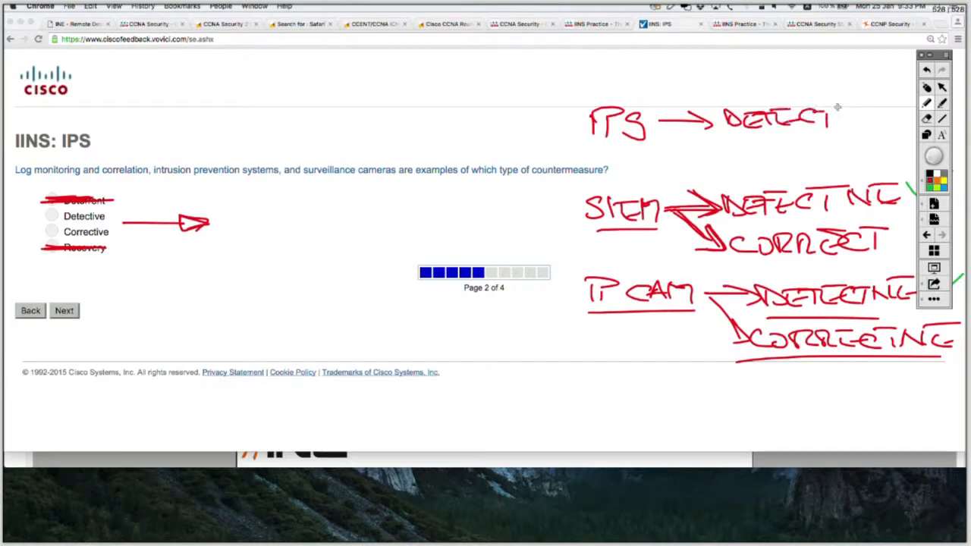